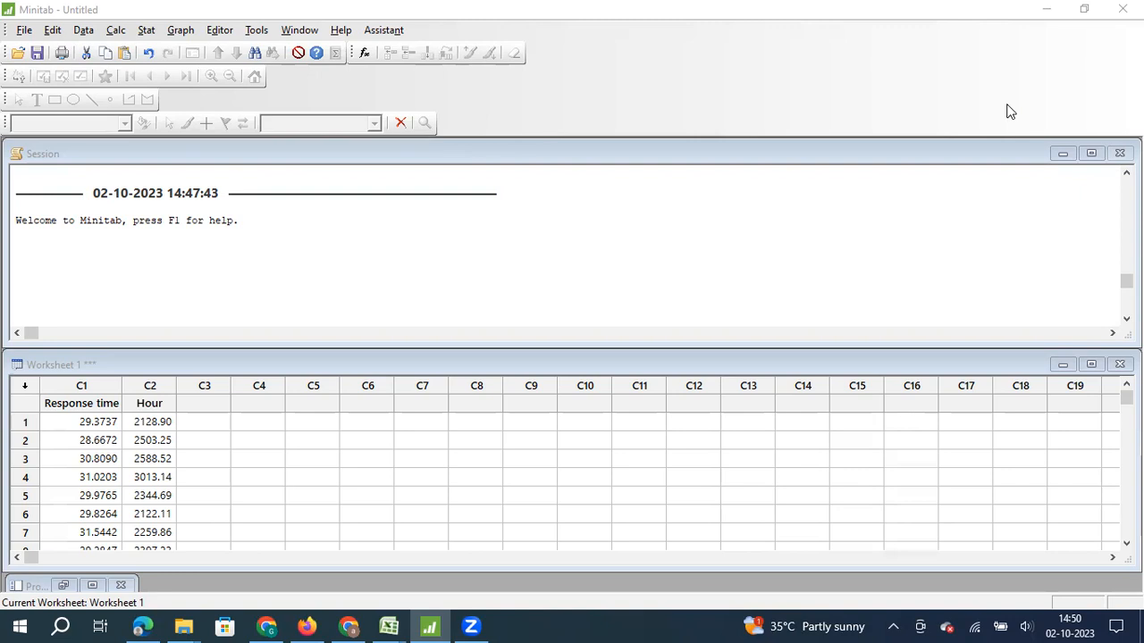
mouse_move(524, 240)
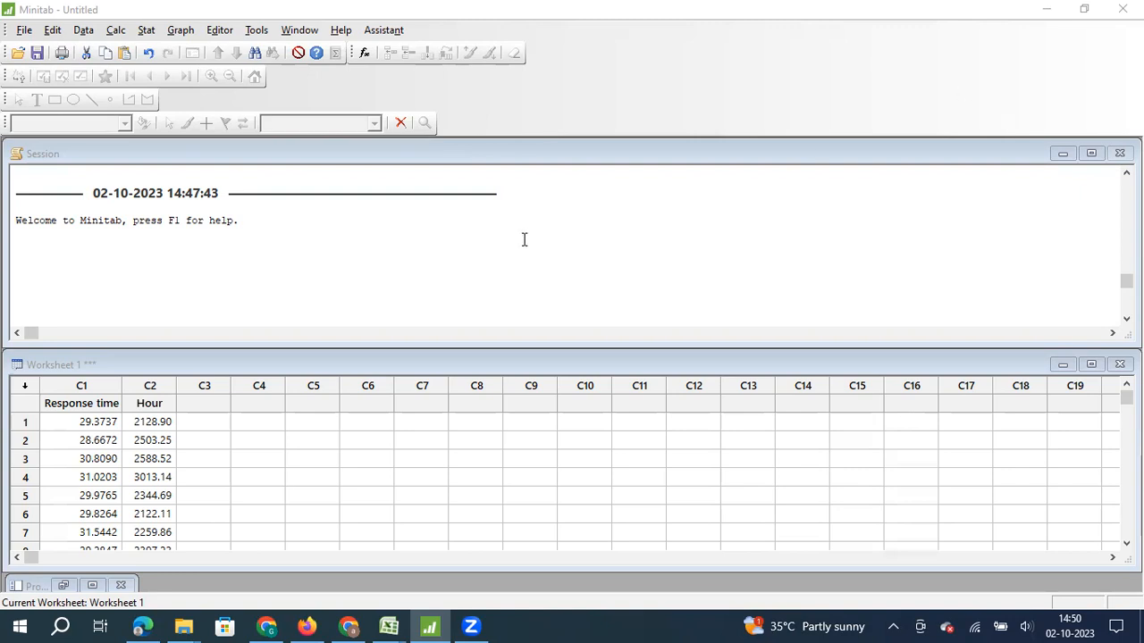
Start a single-variable probability plot with C1 Response time as the graph variable
click(180, 29)
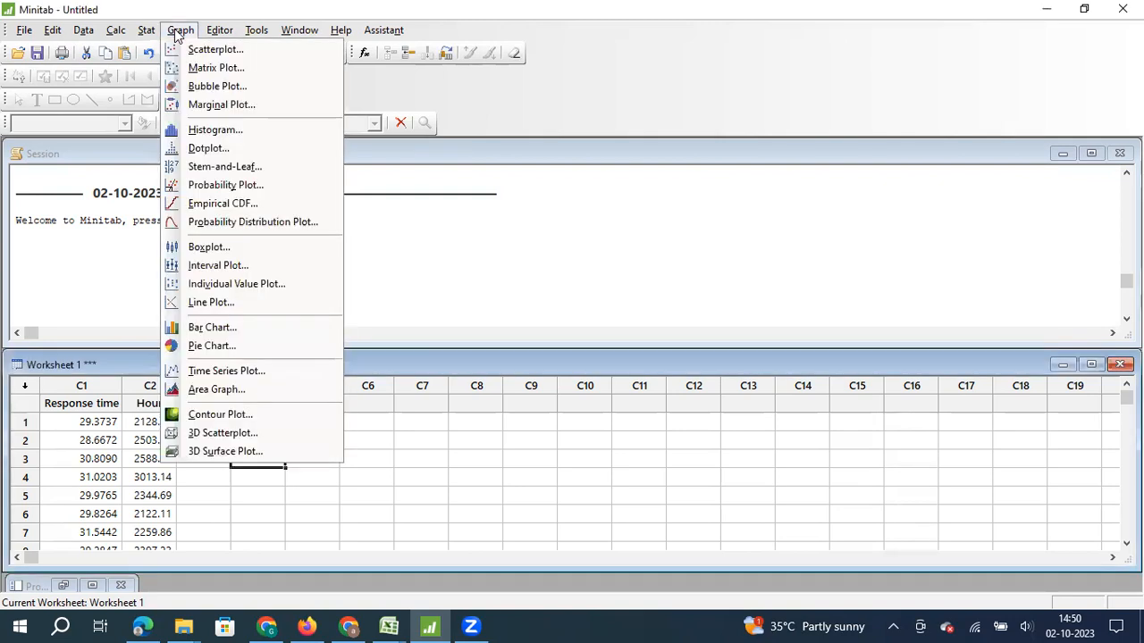
mouse_move(259, 148)
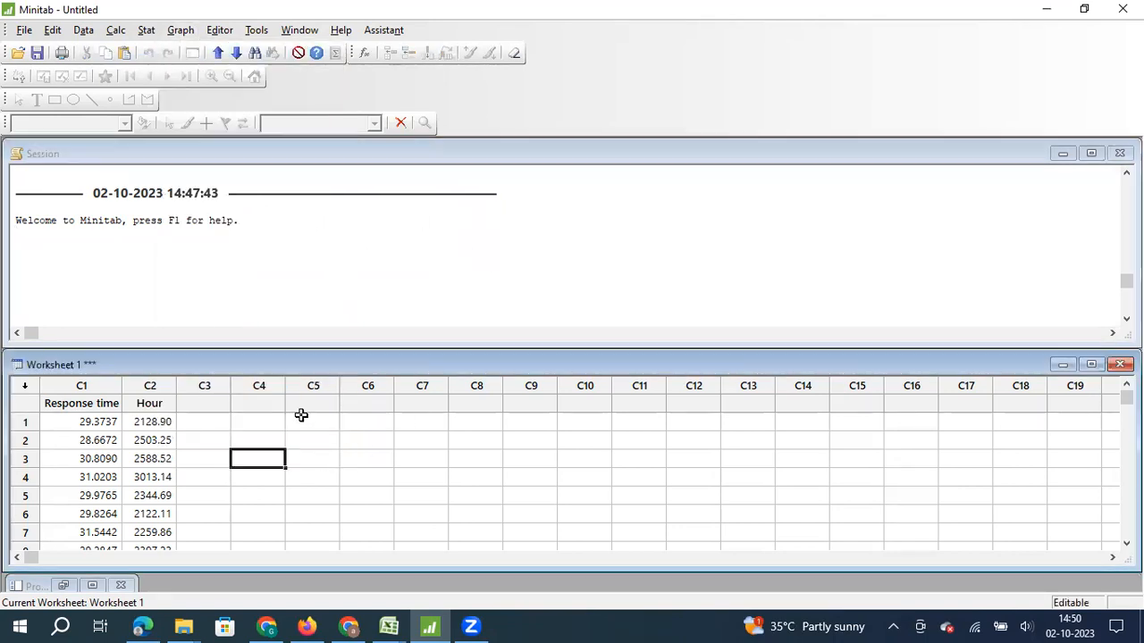
click(313, 422)
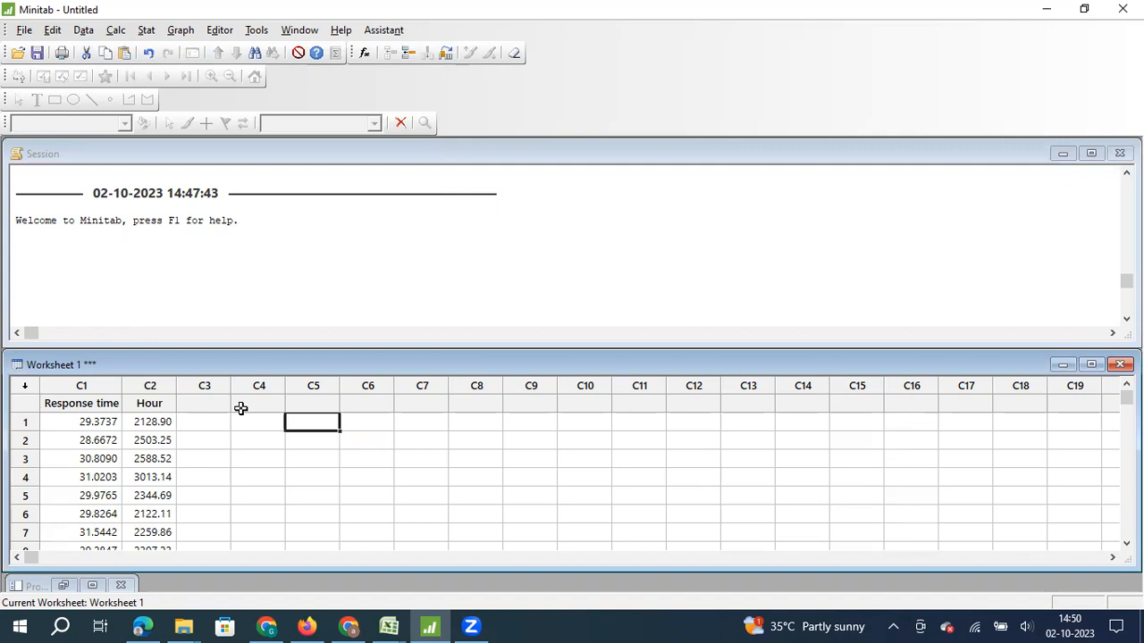
mouse_move(85, 440)
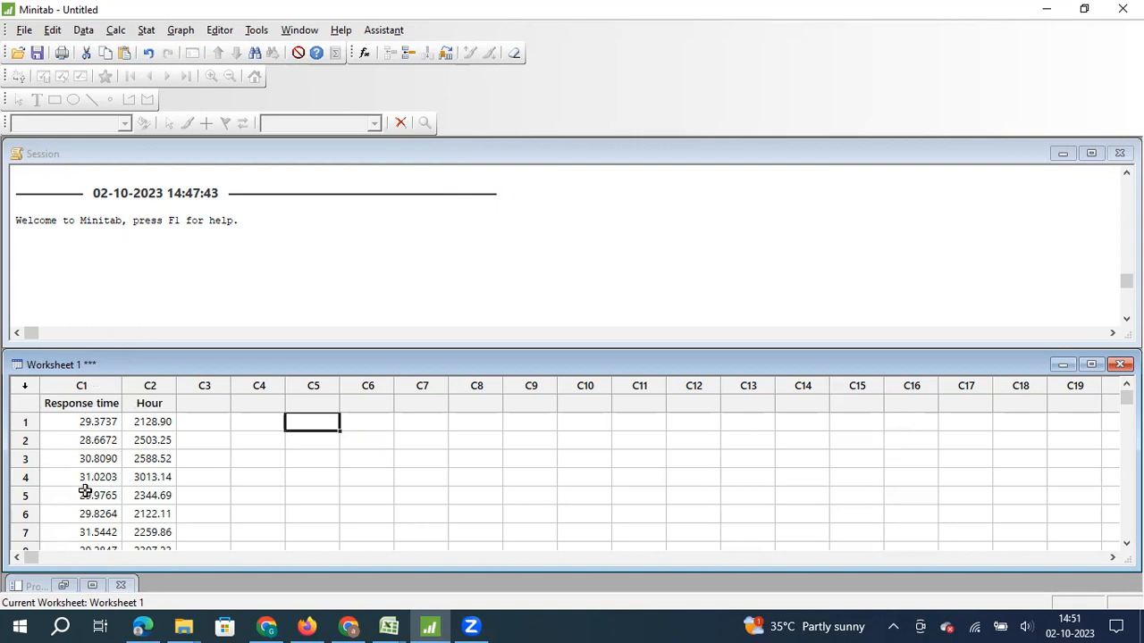
mouse_move(136, 518)
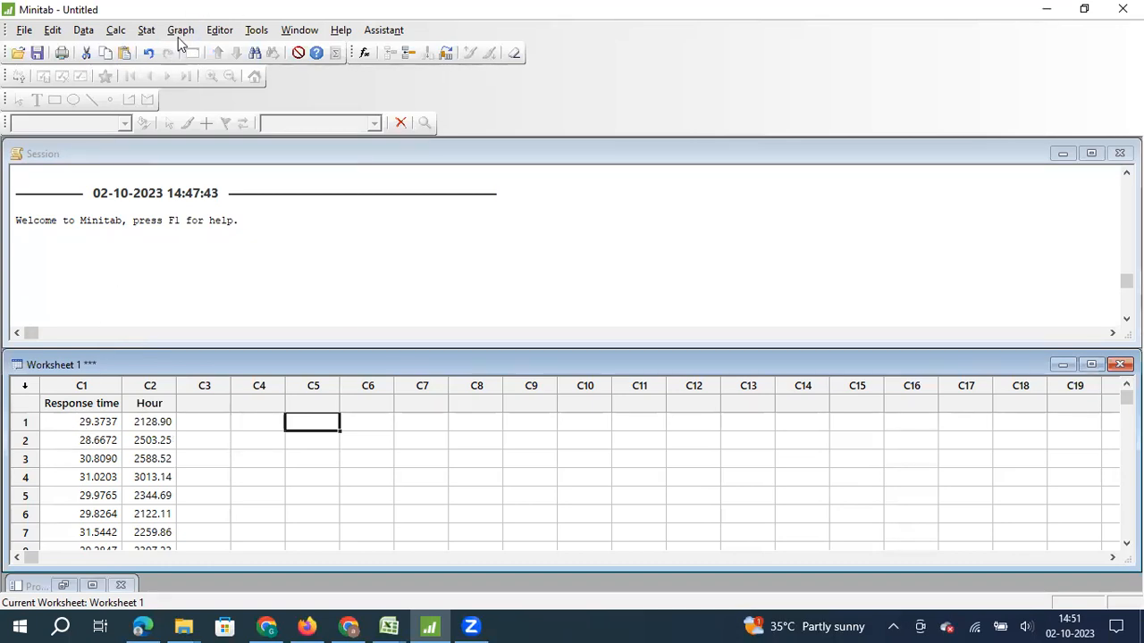
click(181, 29)
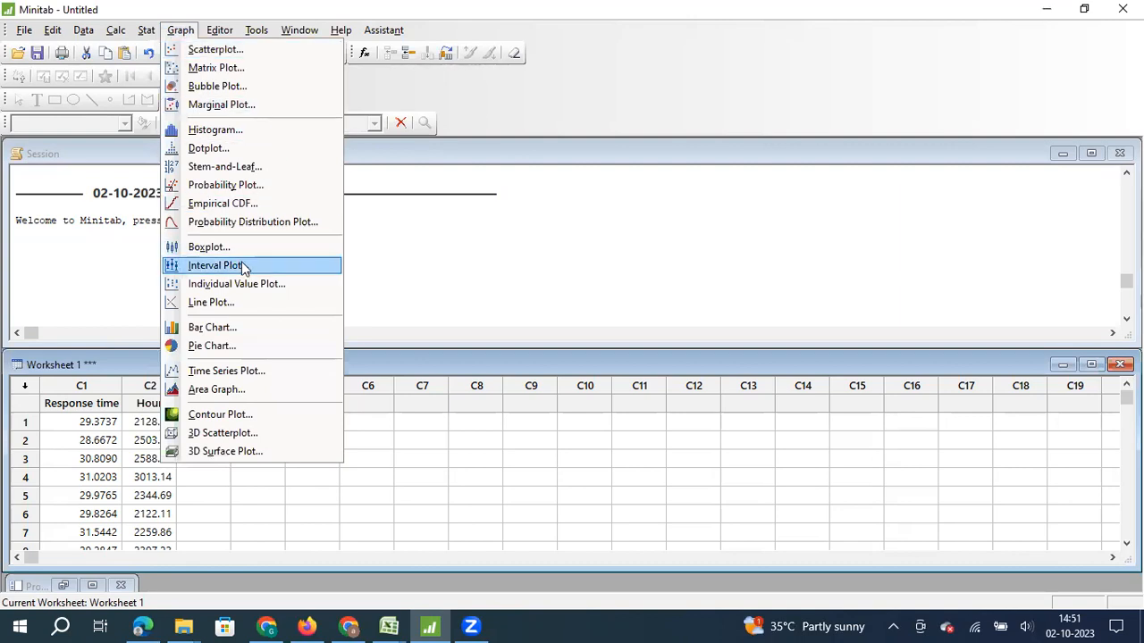
mouse_move(252, 222)
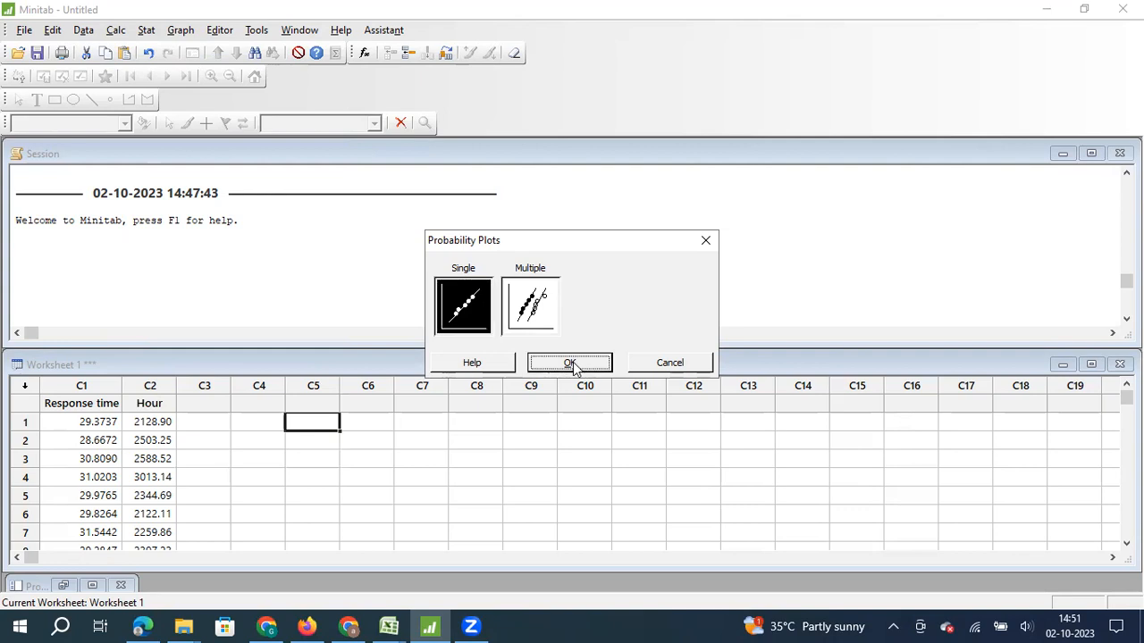
click(569, 362)
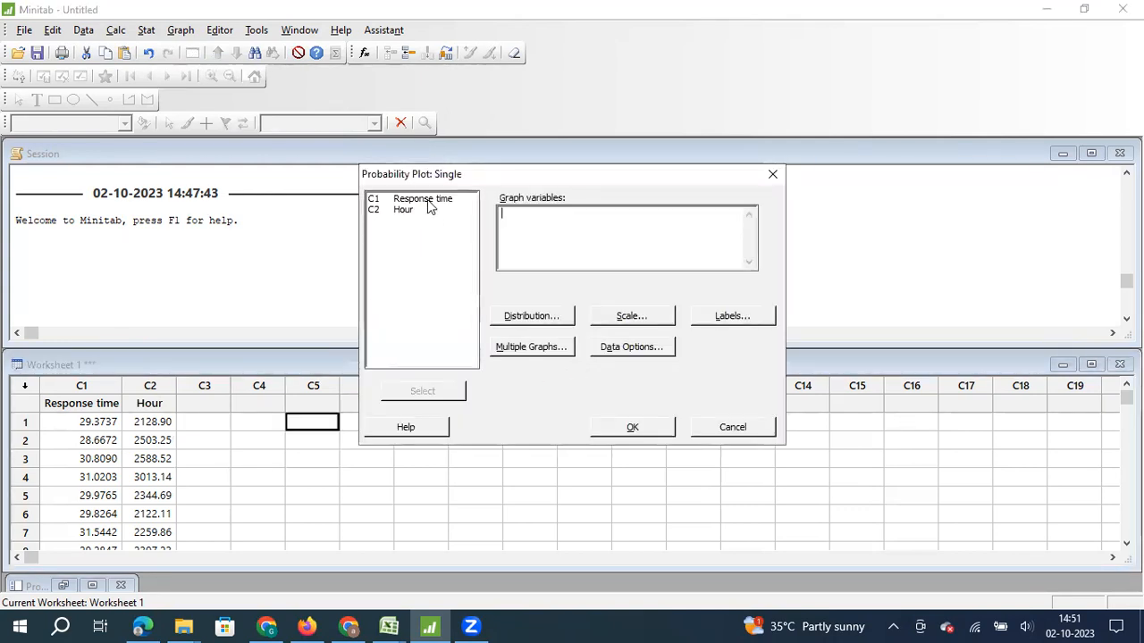
double_click(422, 199)
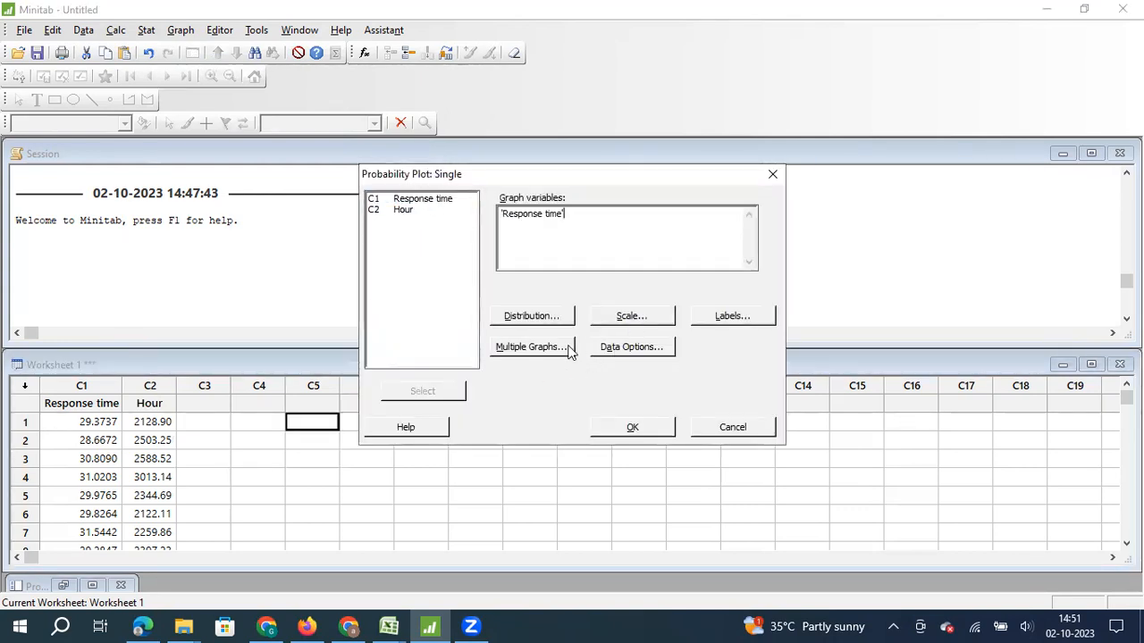
Set the plot to a Normal distribution with historical mean 30 and StDev 1
click(531, 315)
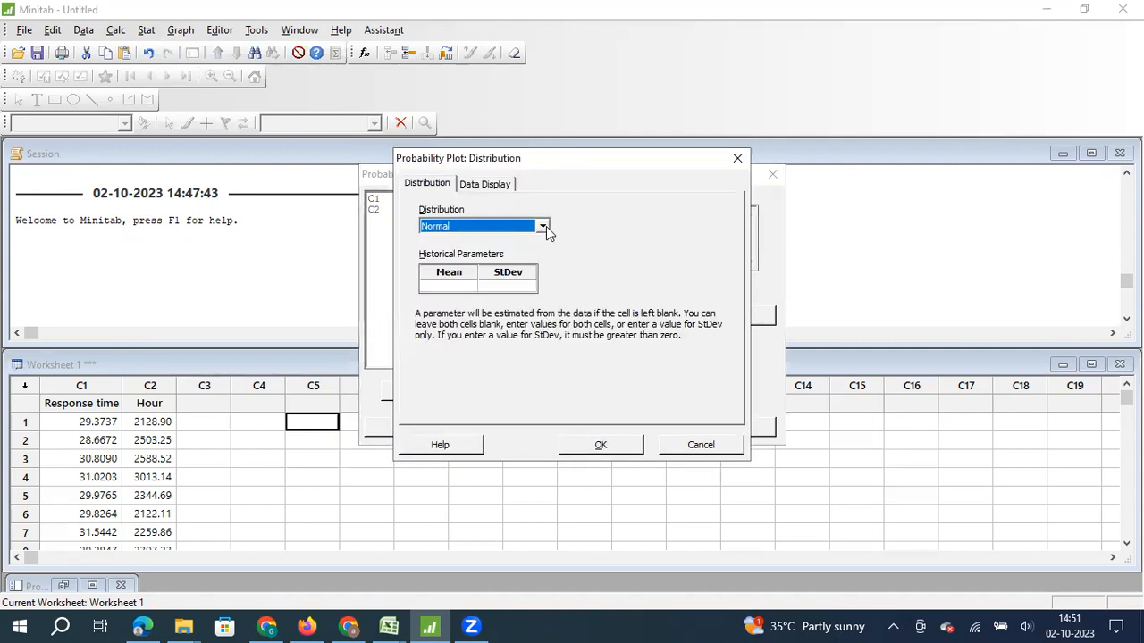
click(542, 225)
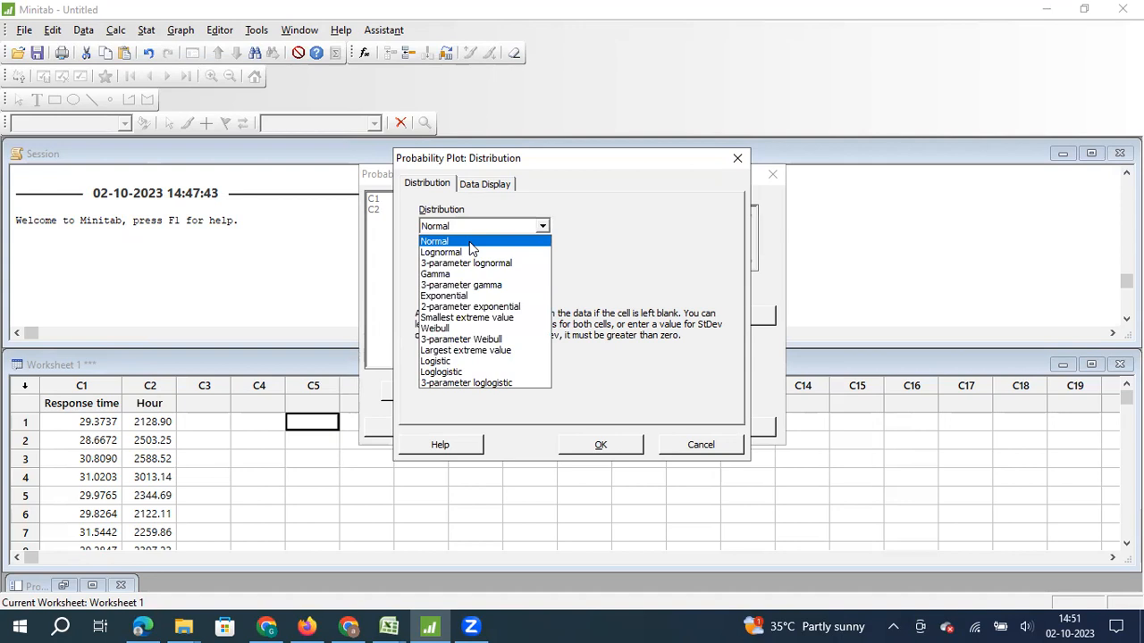
click(435, 240)
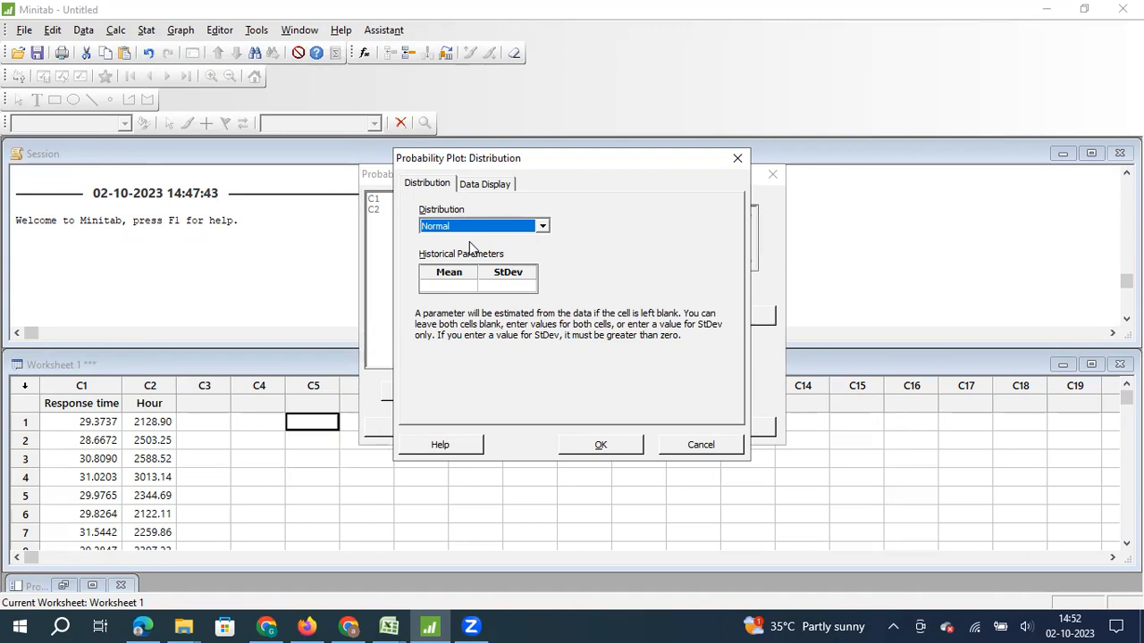
click(446, 284)
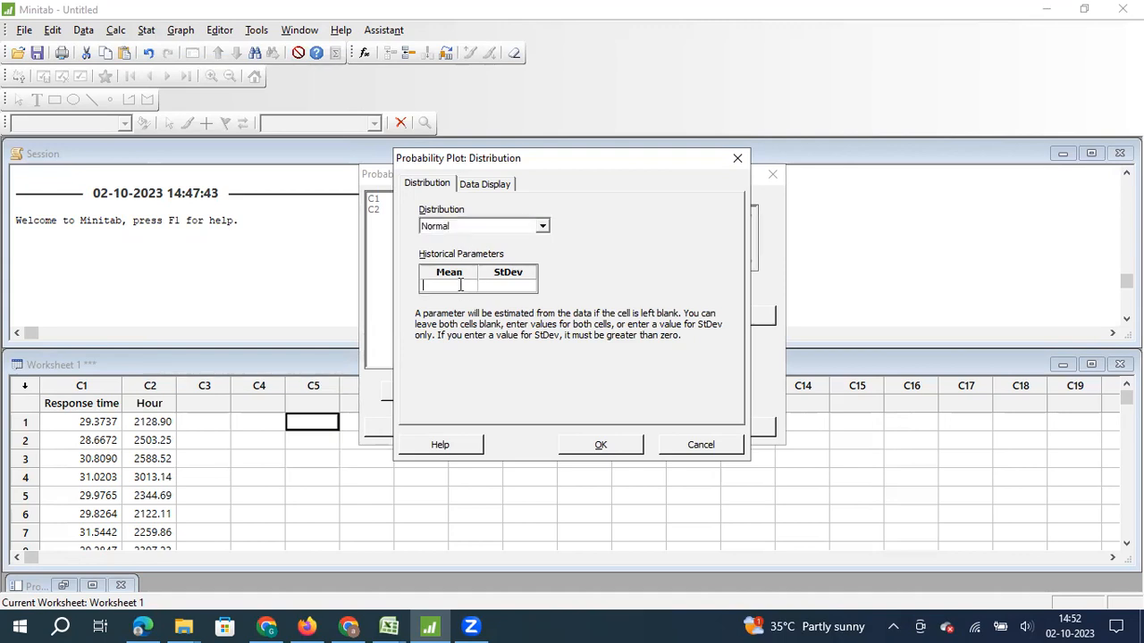
text(30)
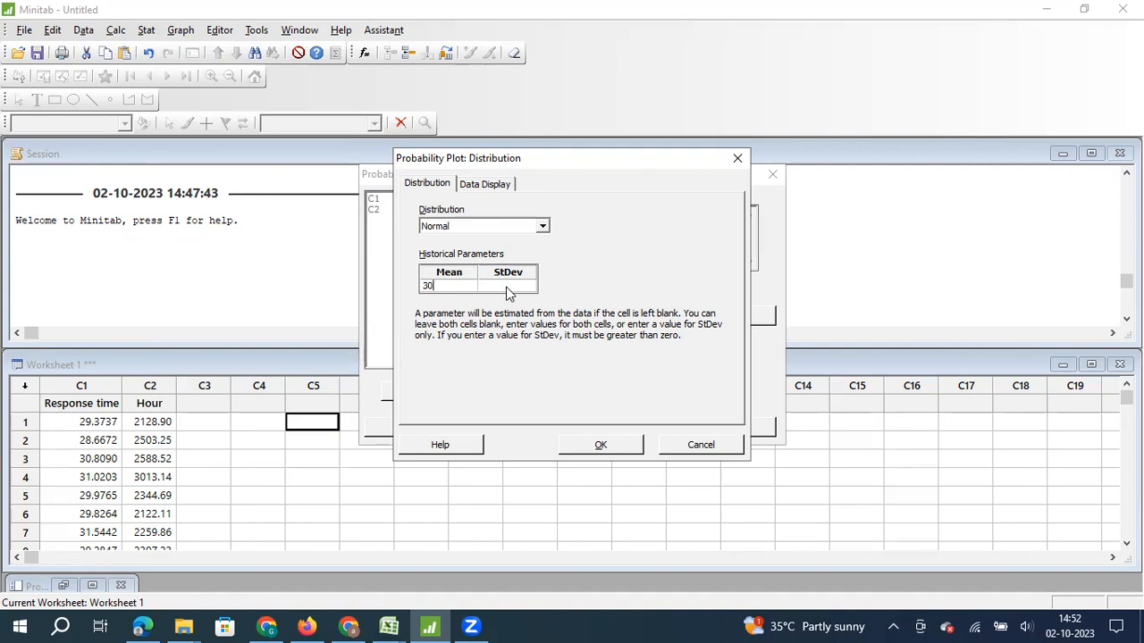
click(507, 285)
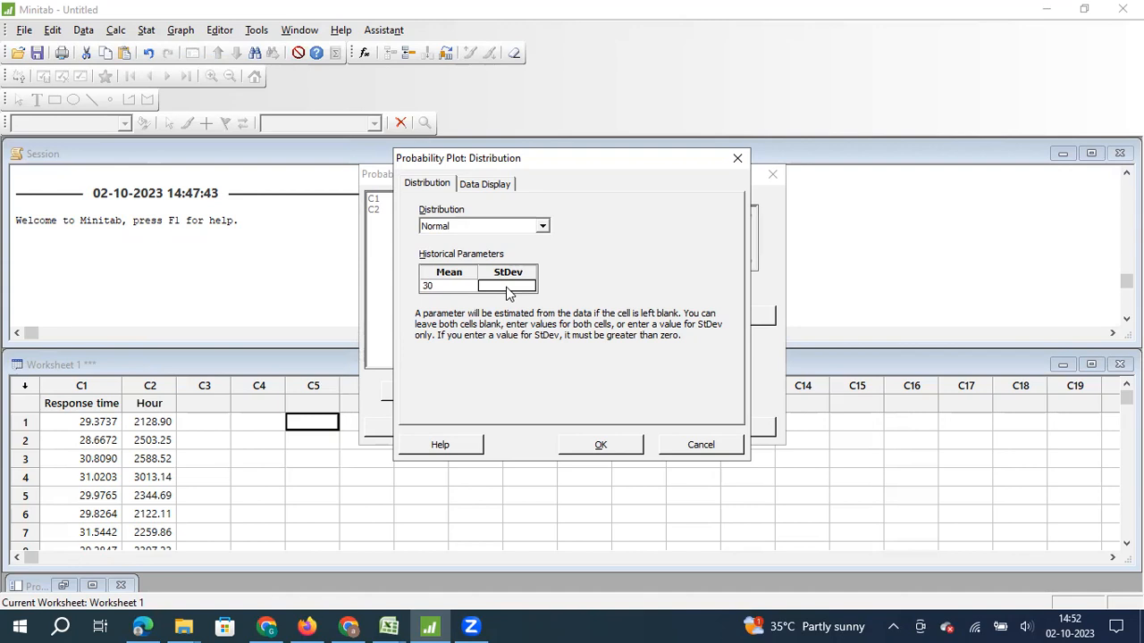
text(1)
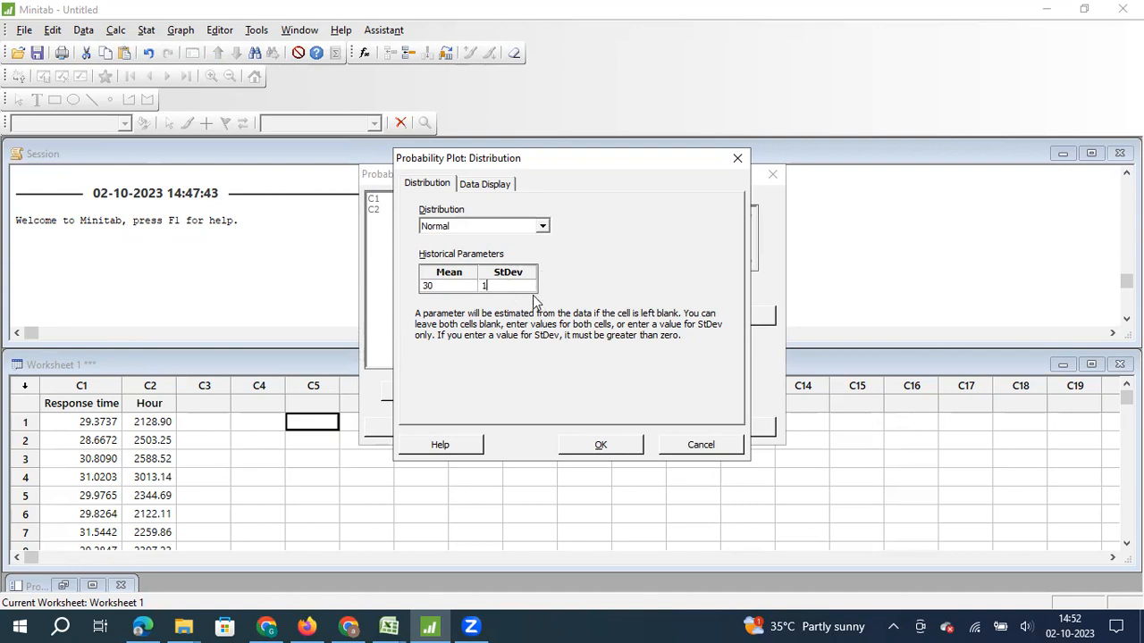
mouse_move(512, 313)
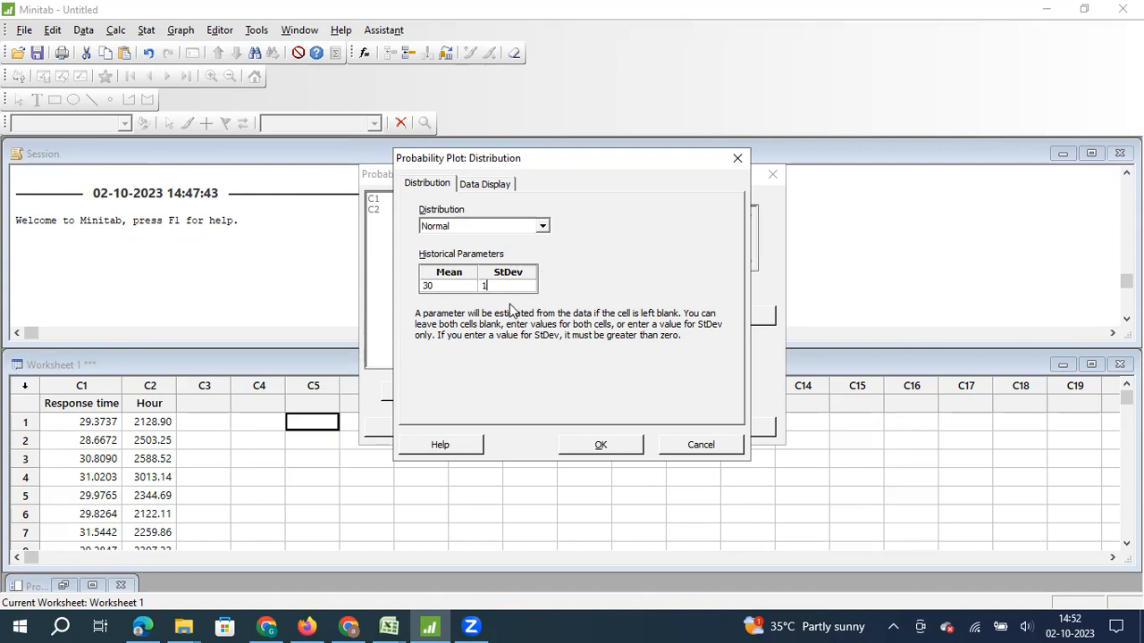
mouse_move(579, 288)
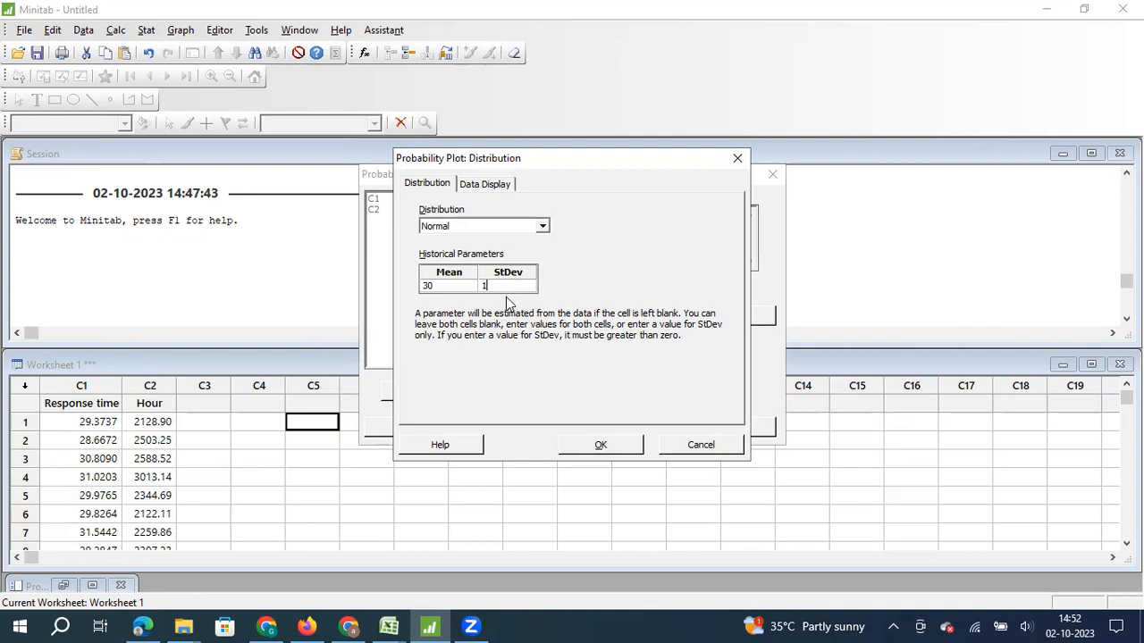
mouse_move(452, 298)
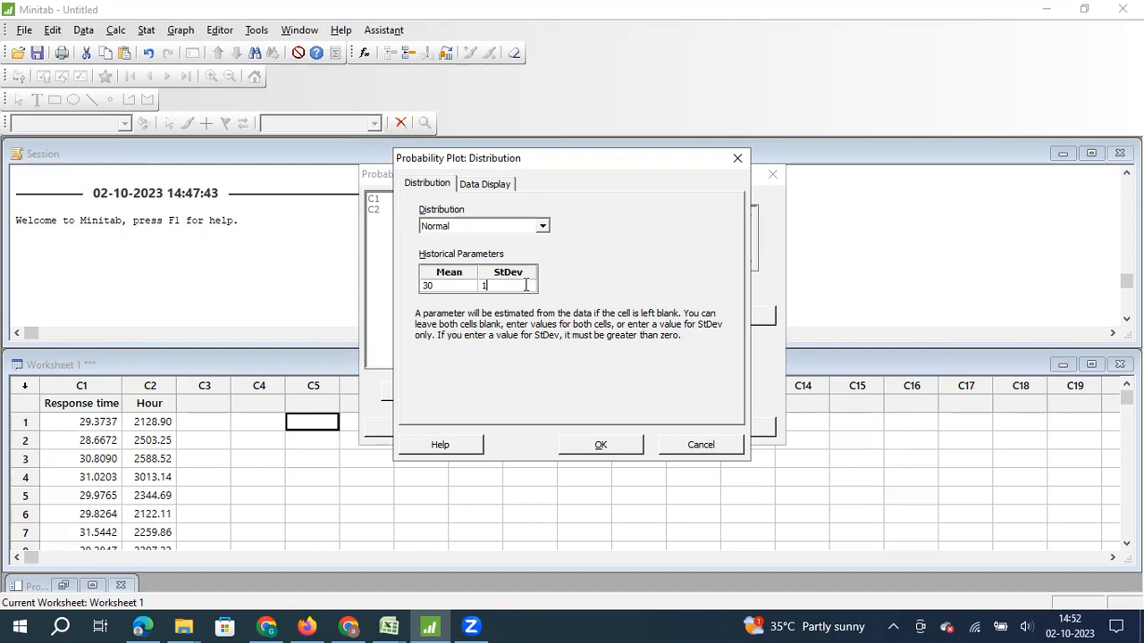
mouse_move(585, 471)
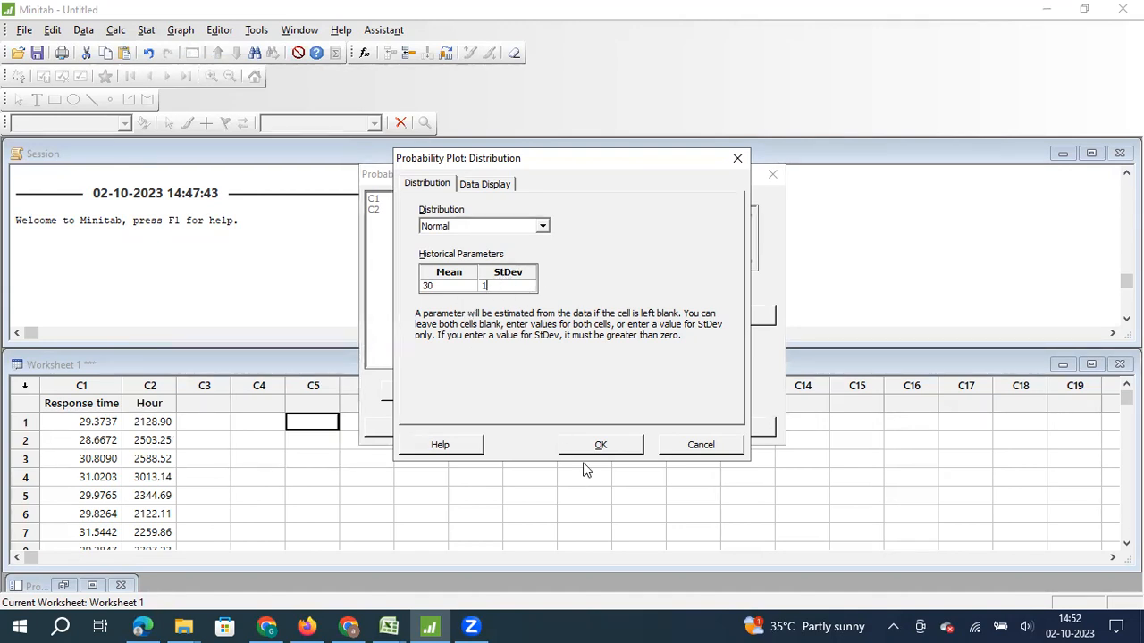
click(601, 444)
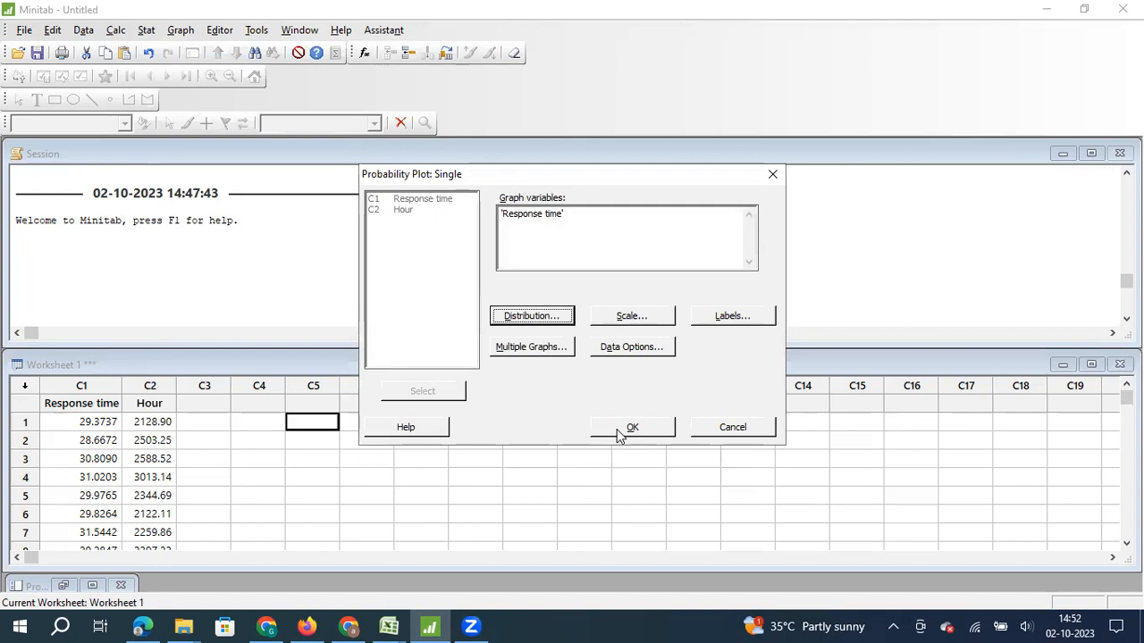
Create the Response time normal plot showing AD 2.041 and P-value 0.090
click(632, 427)
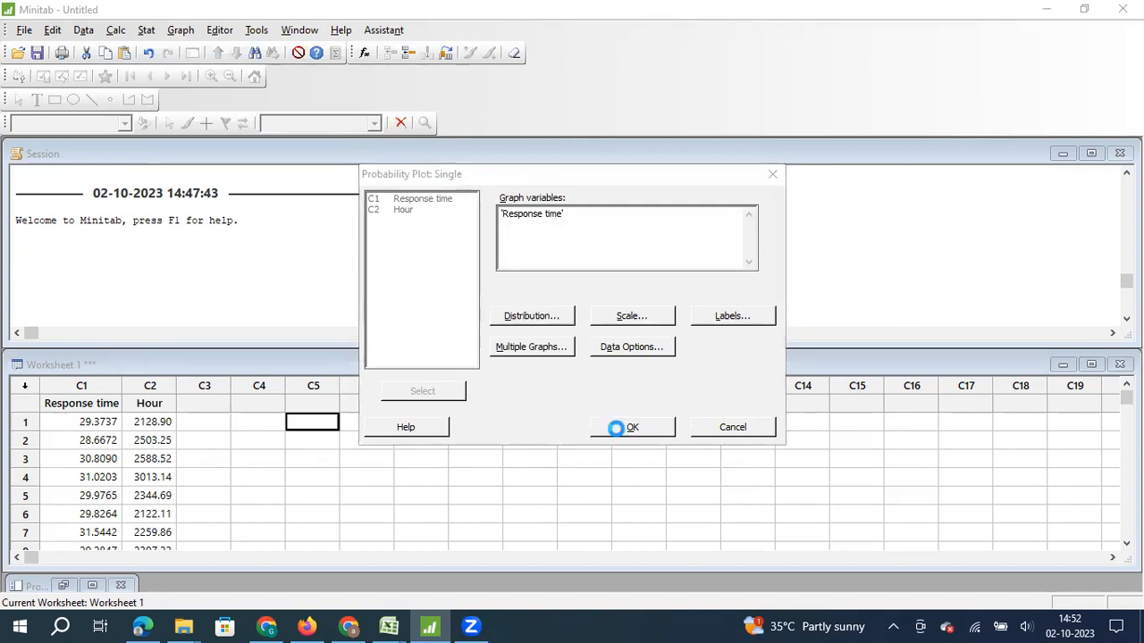
click(632, 427)
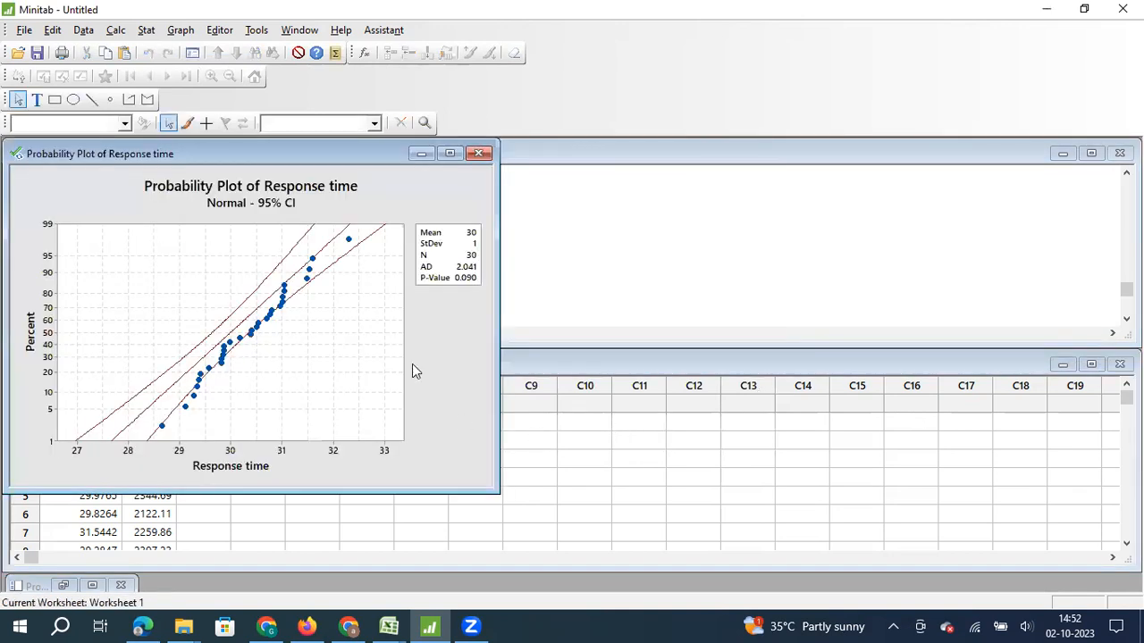
mouse_move(480, 284)
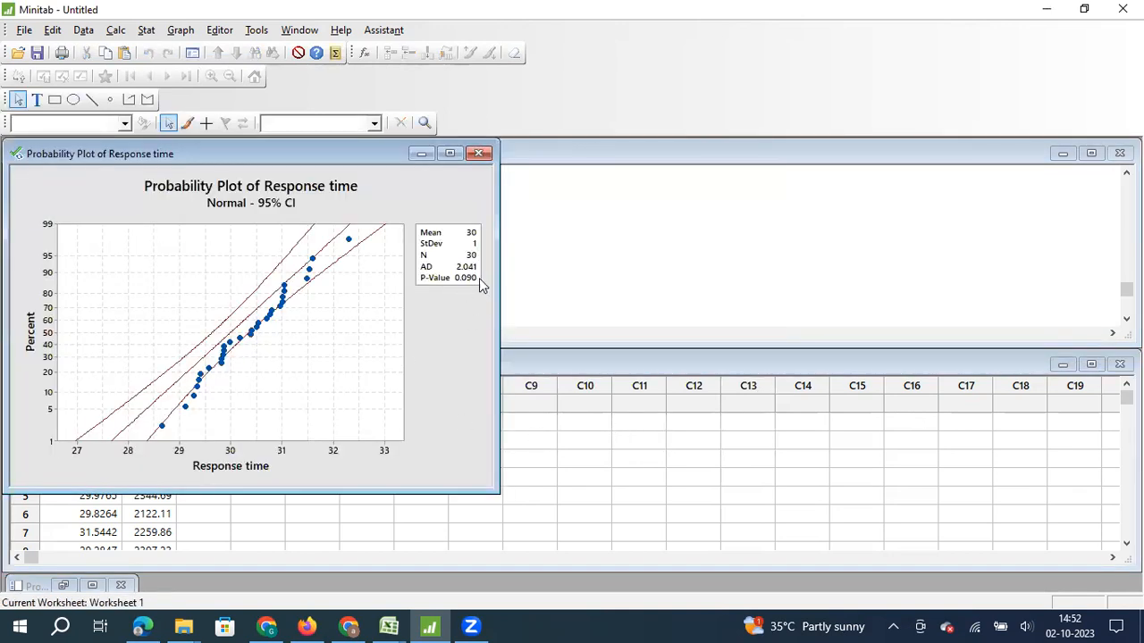
mouse_move(463, 293)
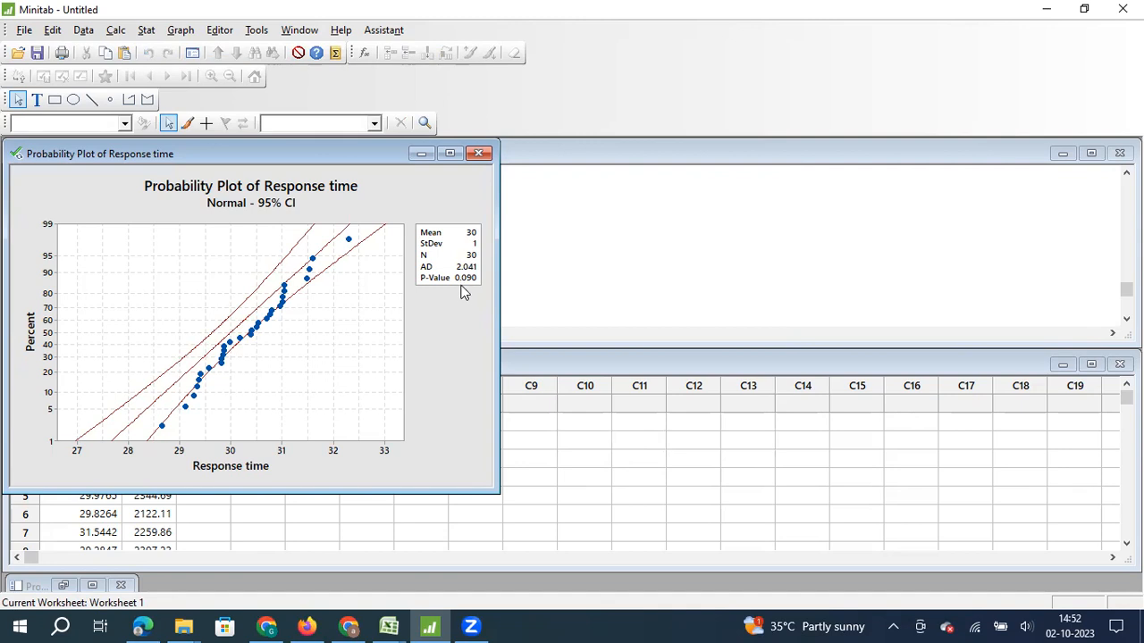
mouse_move(471, 292)
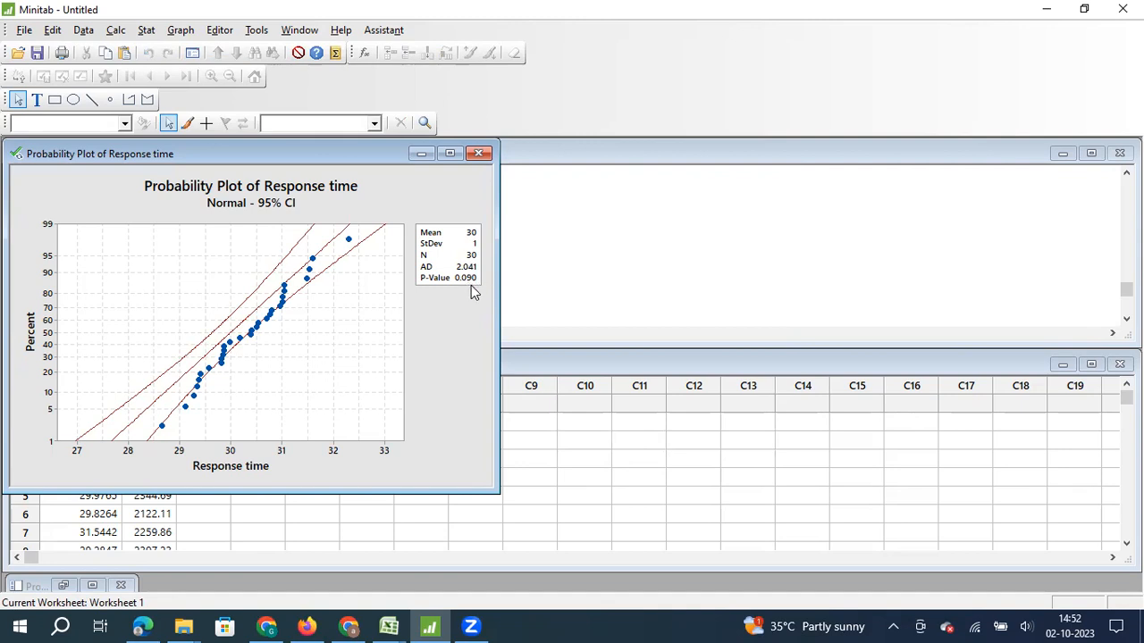
mouse_move(151, 458)
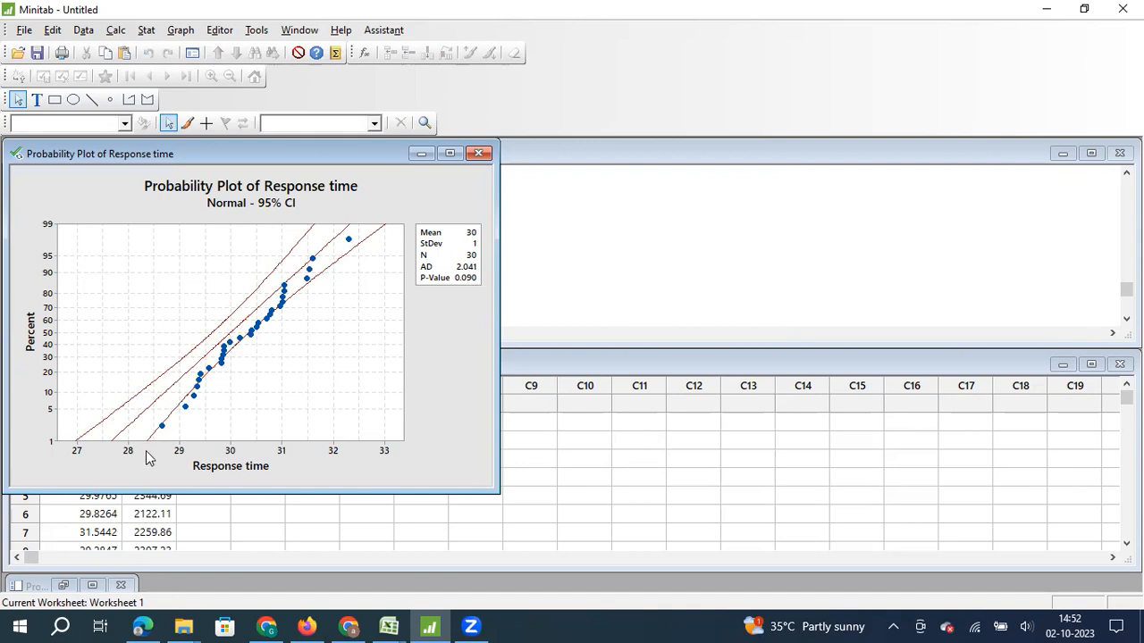
mouse_move(295, 336)
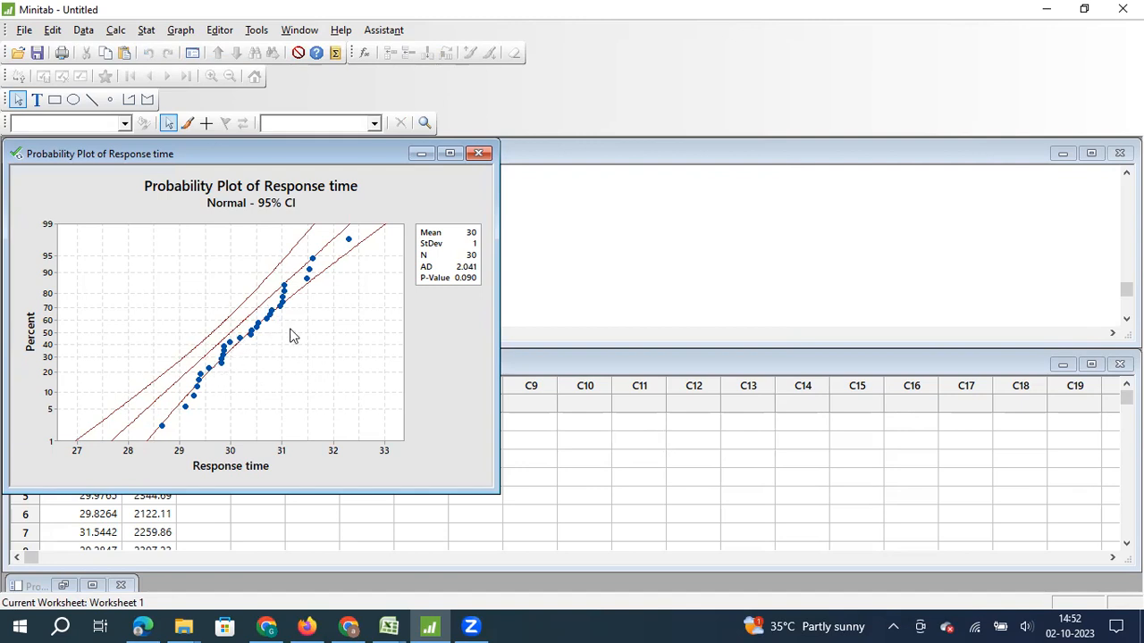
mouse_move(309, 471)
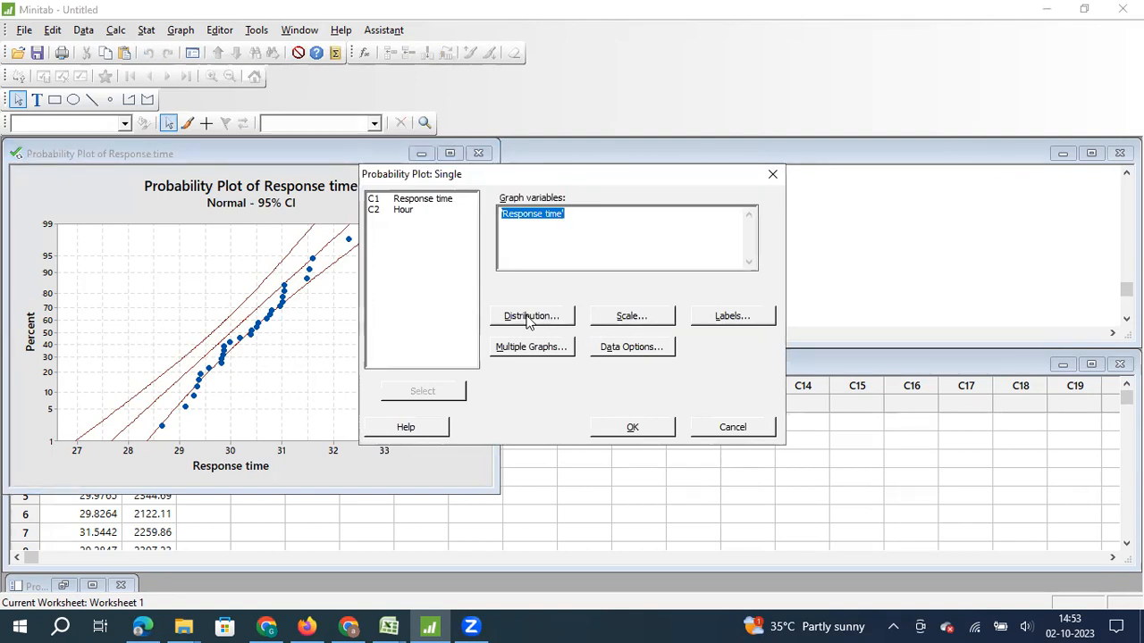
Leave Normal's historical mean and StDev blank so they are estimated from data
click(531, 315)
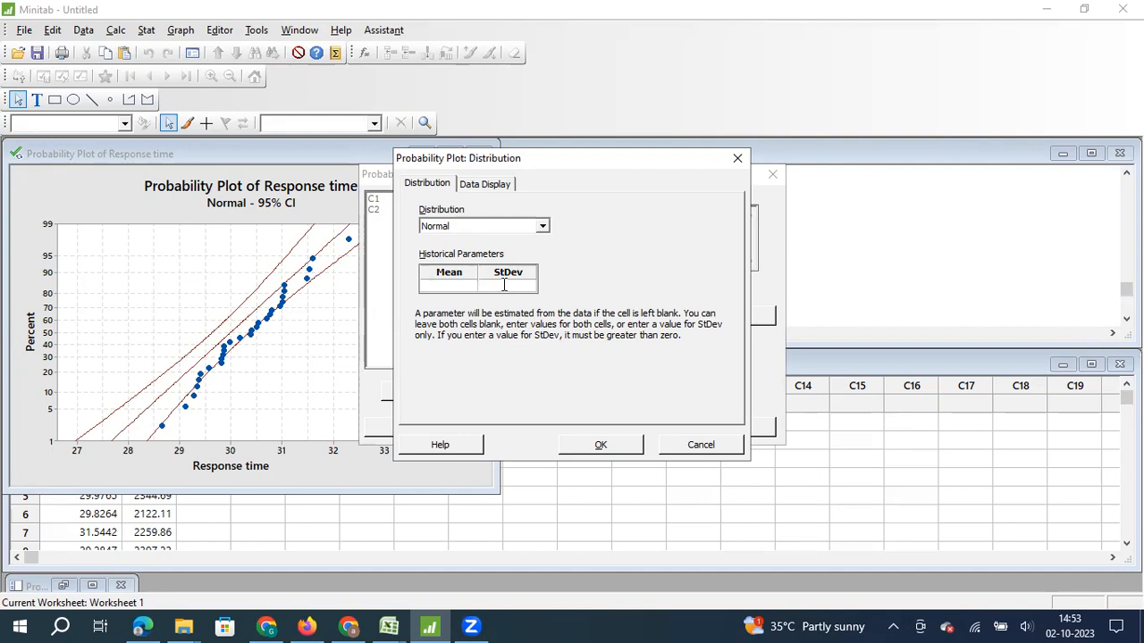
click(601, 444)
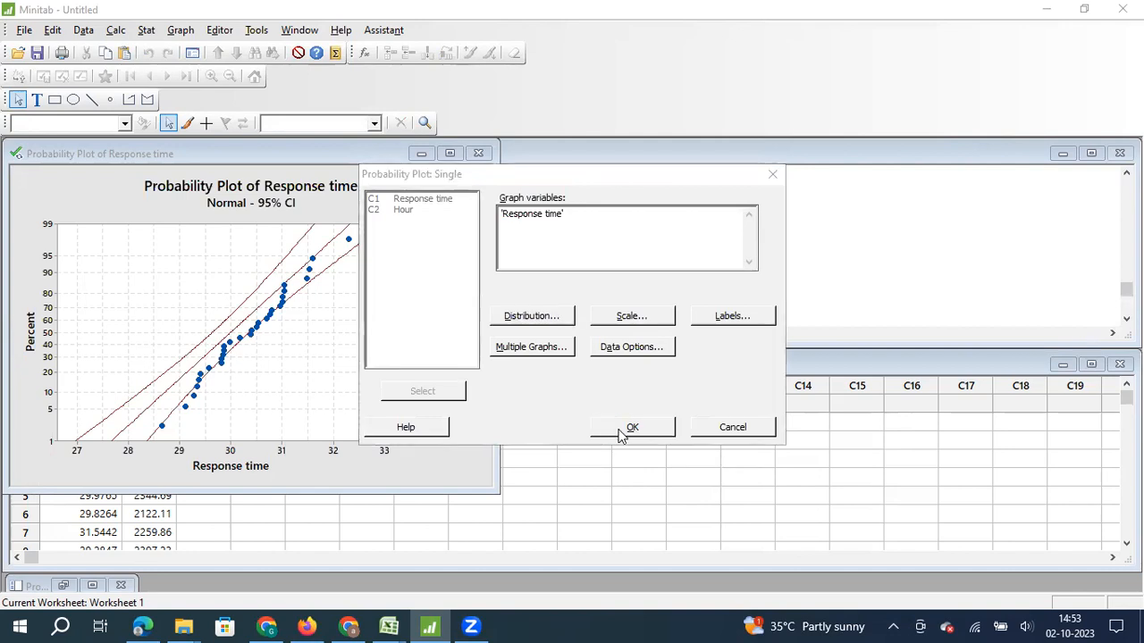
Redraw the Response time normal plot: mean 30.34, StDev 0.8572, P-value 0.666
click(632, 427)
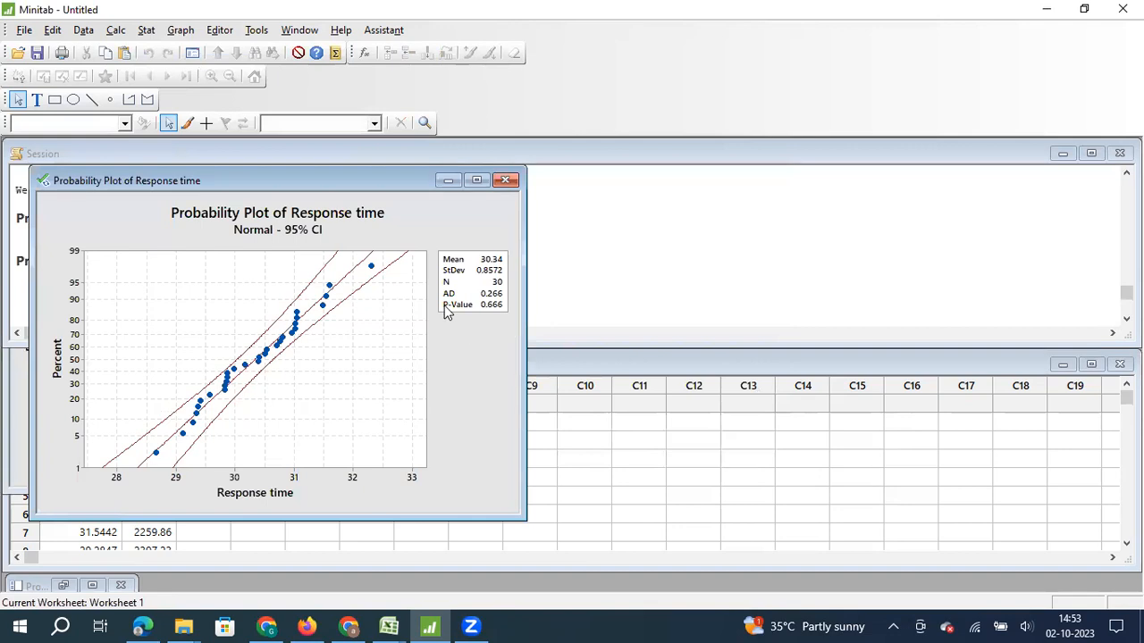
mouse_move(498, 326)
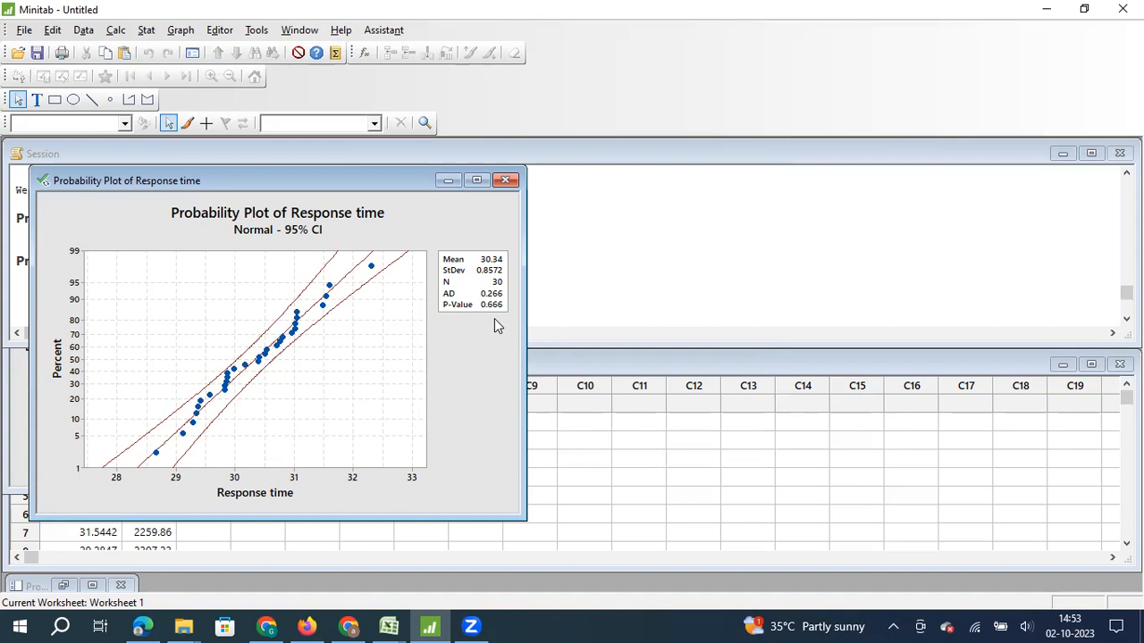
mouse_move(481, 345)
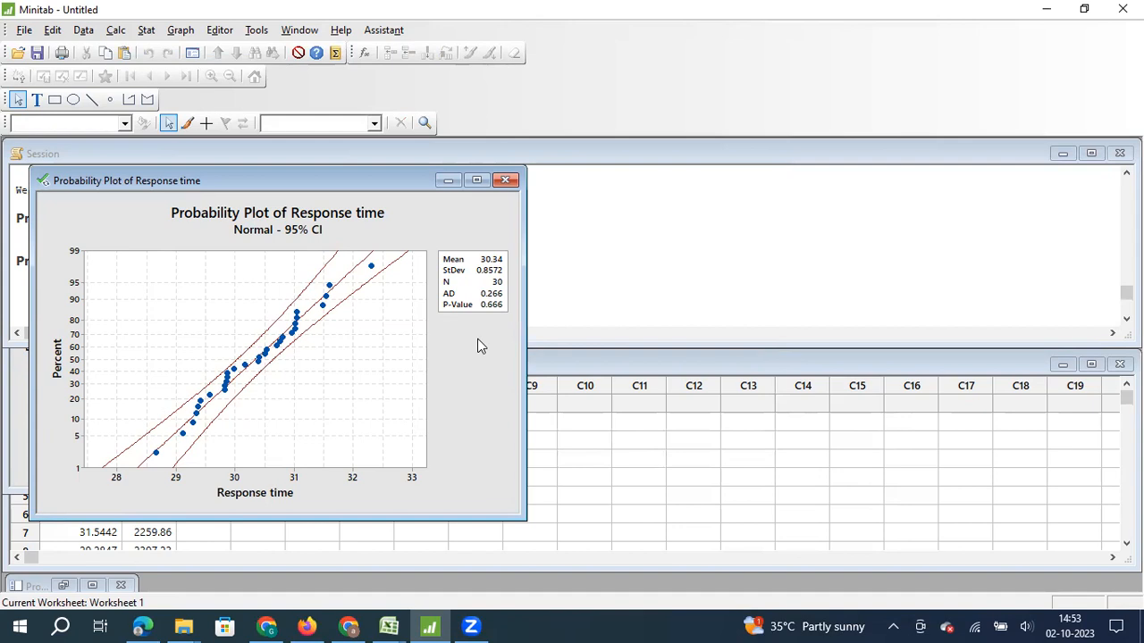
mouse_move(404, 328)
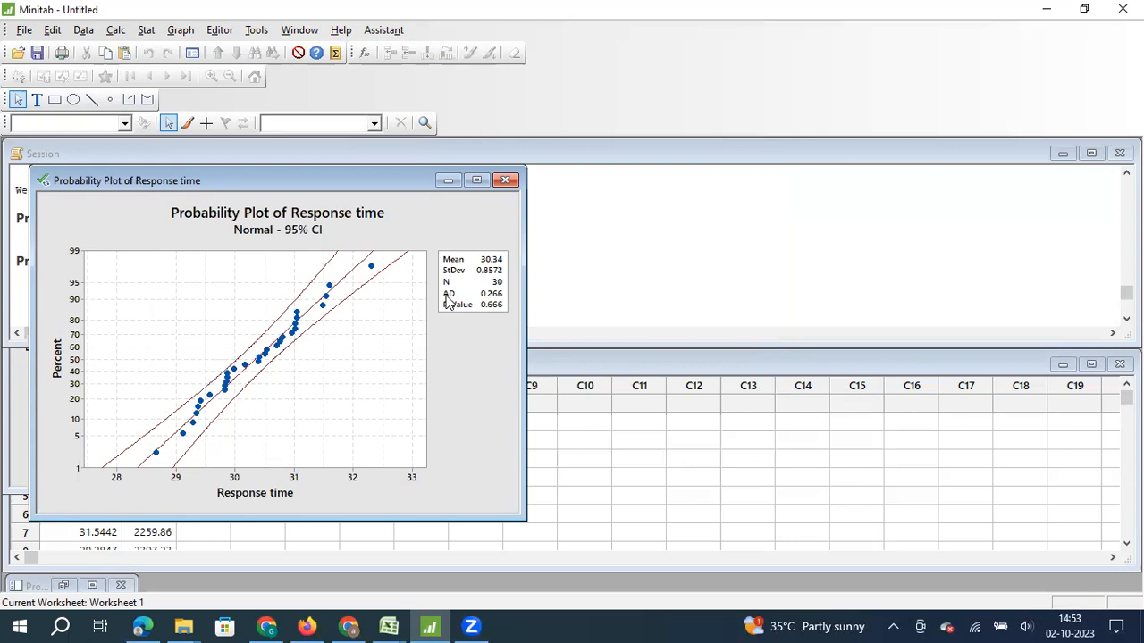
mouse_move(478, 315)
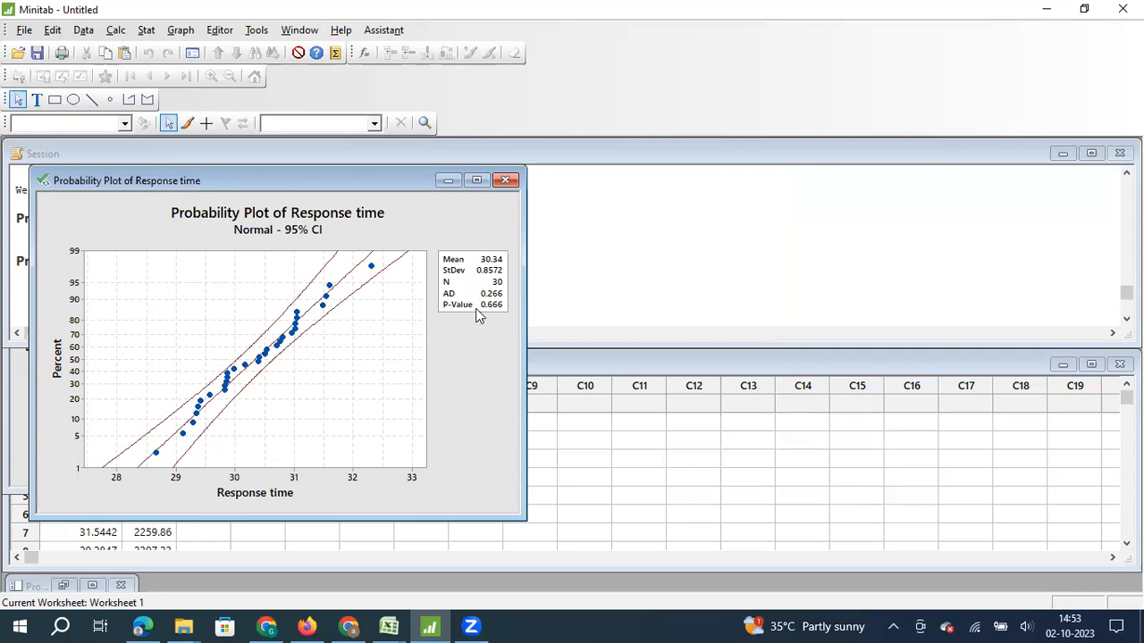
mouse_move(478, 316)
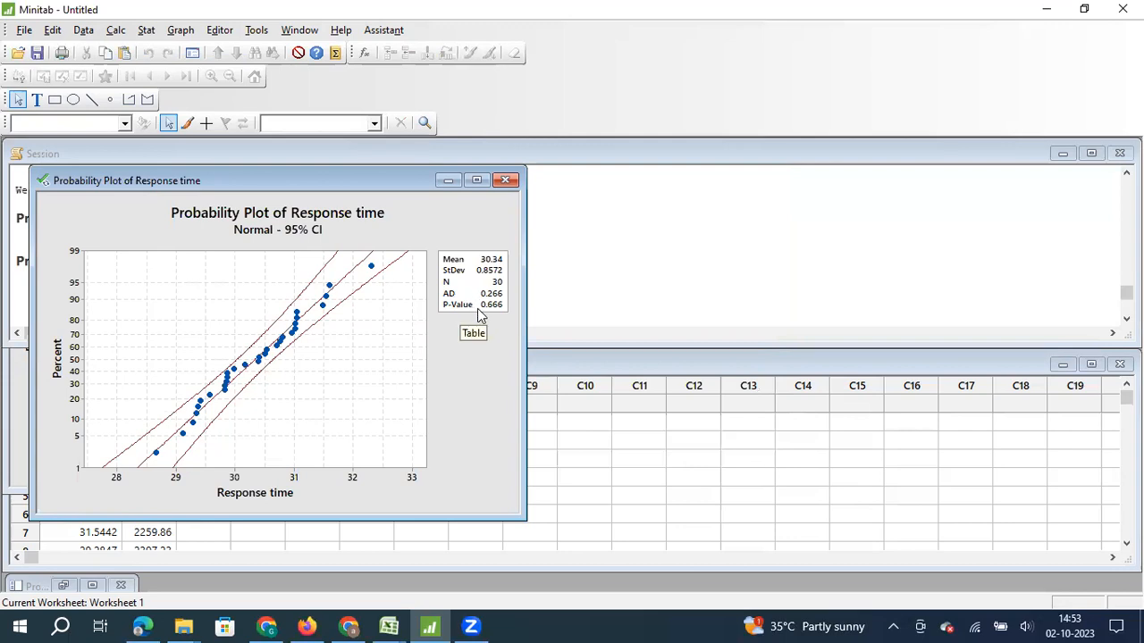
mouse_move(480, 361)
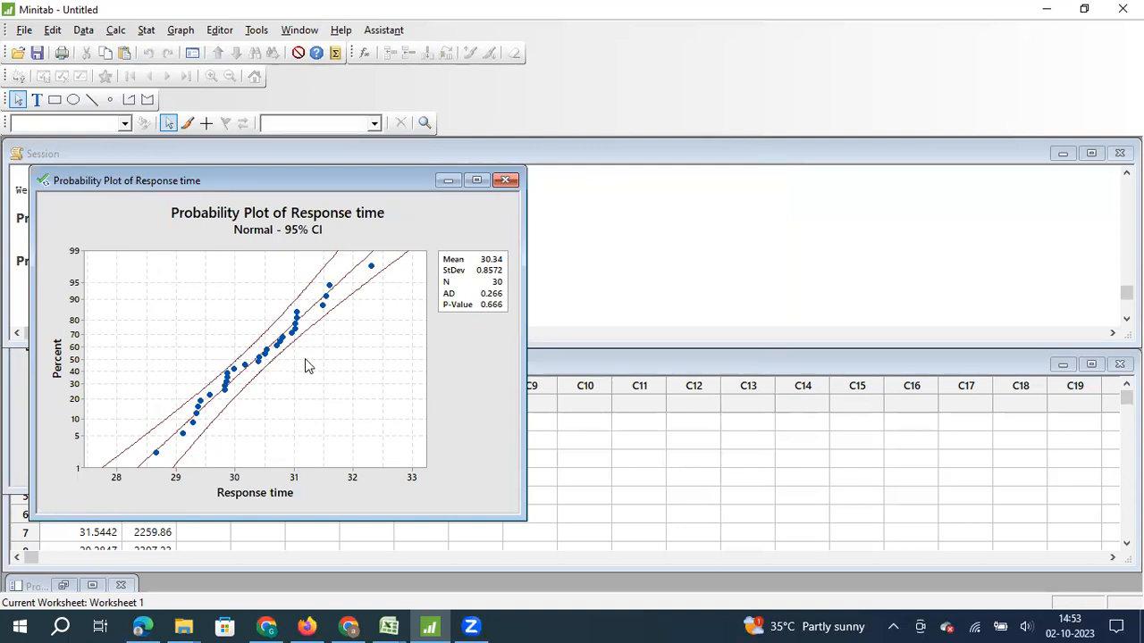
mouse_move(306, 366)
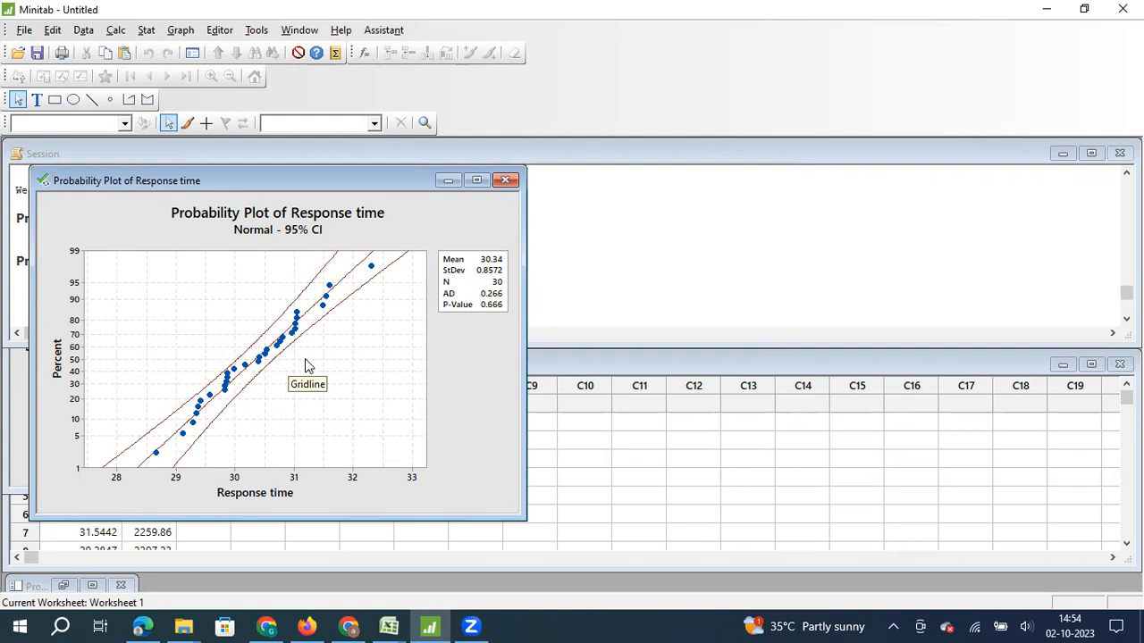
mouse_move(306, 210)
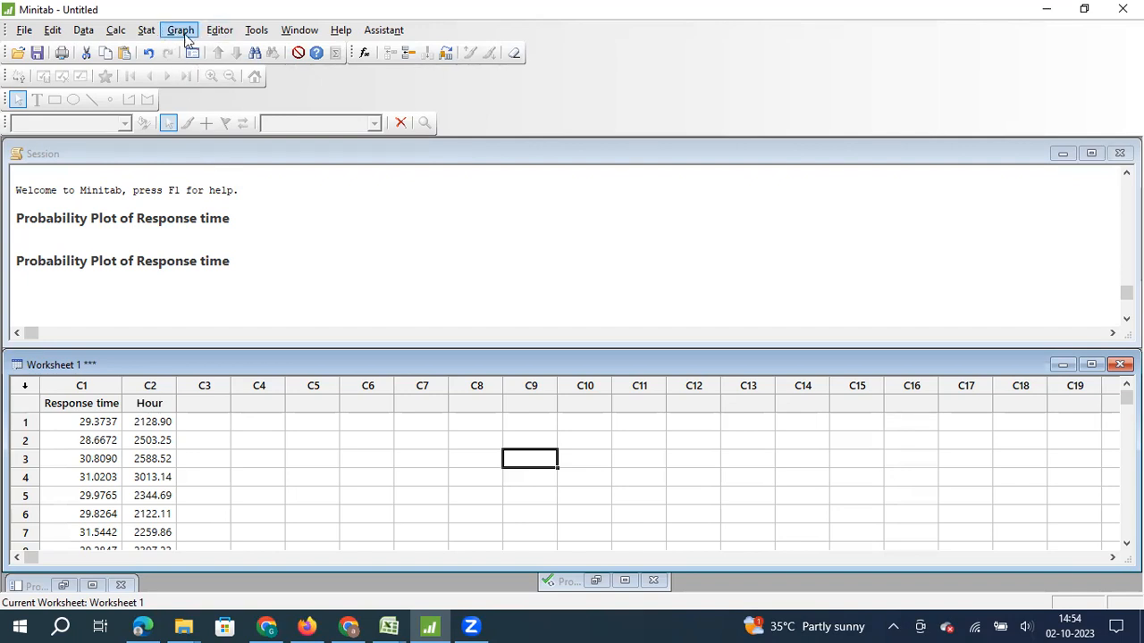
Plot Hour on a normal probability plot, giving mean 2397, StDev 338.6, P<0.005
click(180, 30)
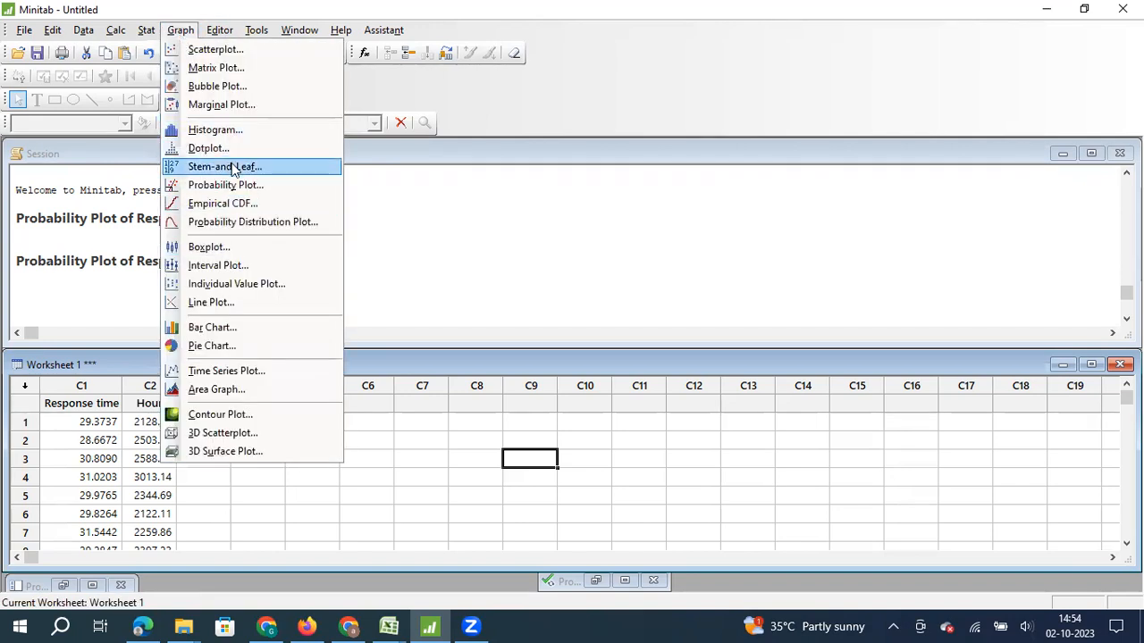
mouse_move(207, 147)
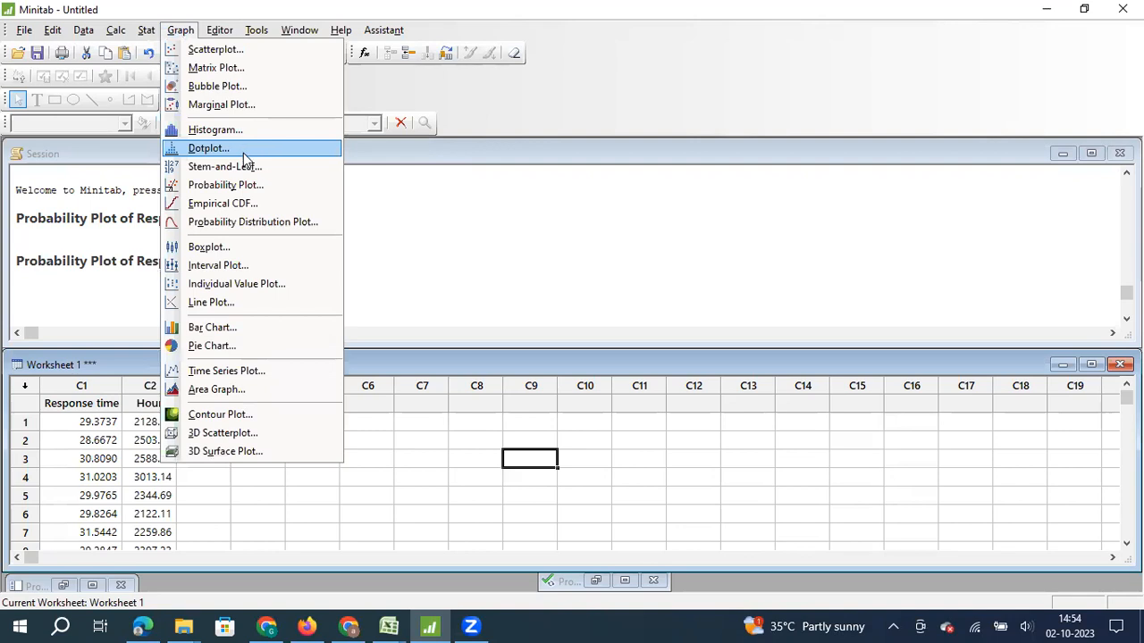
click(225, 184)
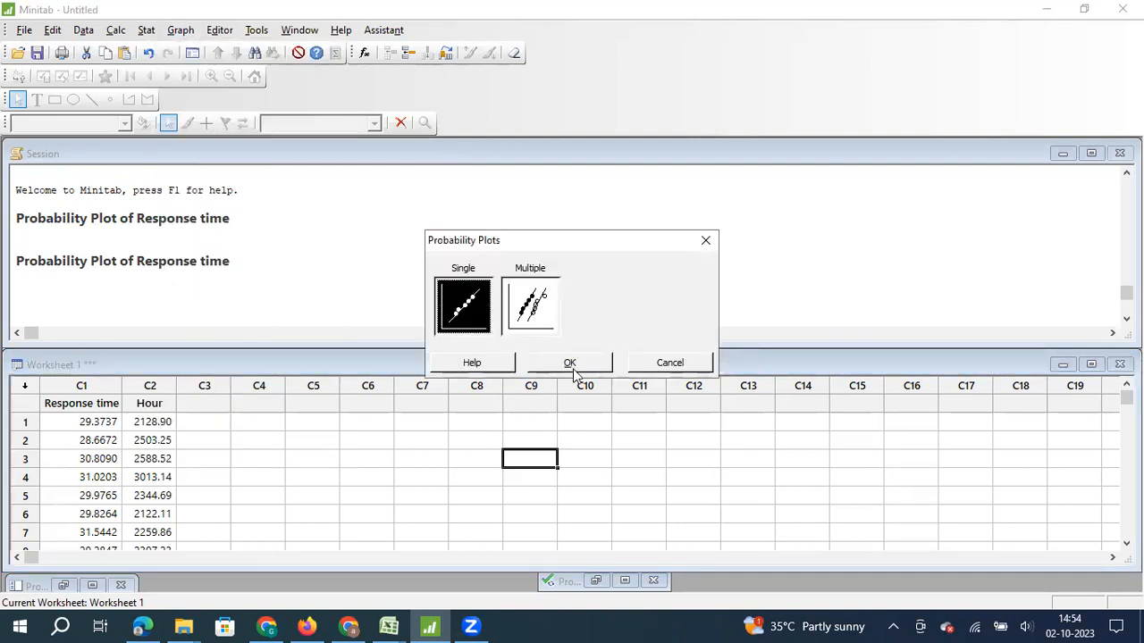
click(569, 362)
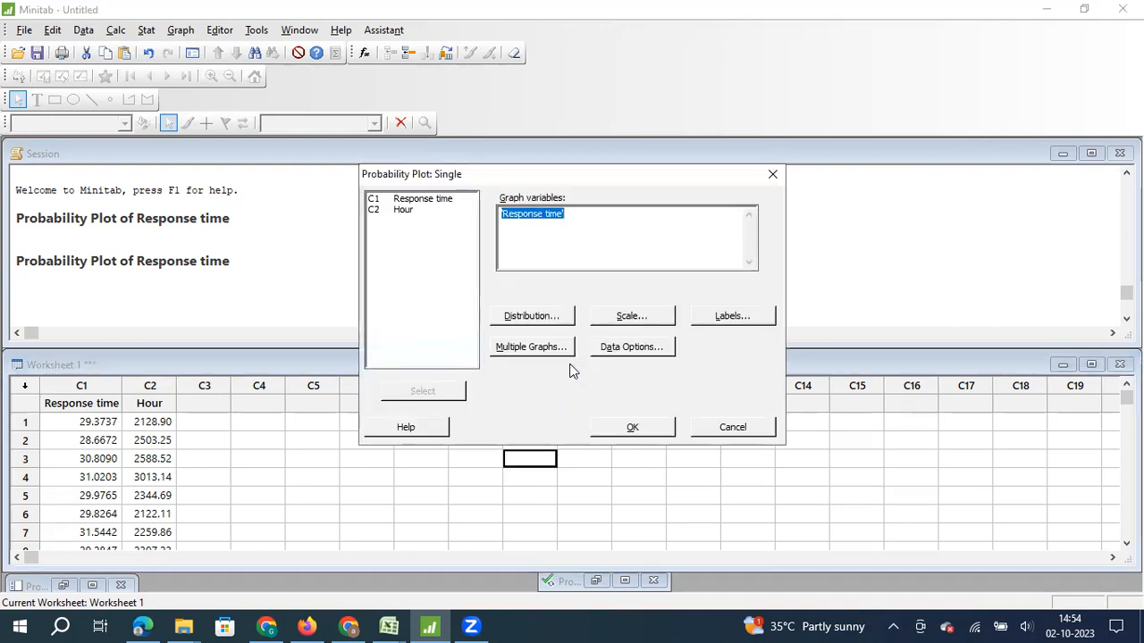
text(Hour)
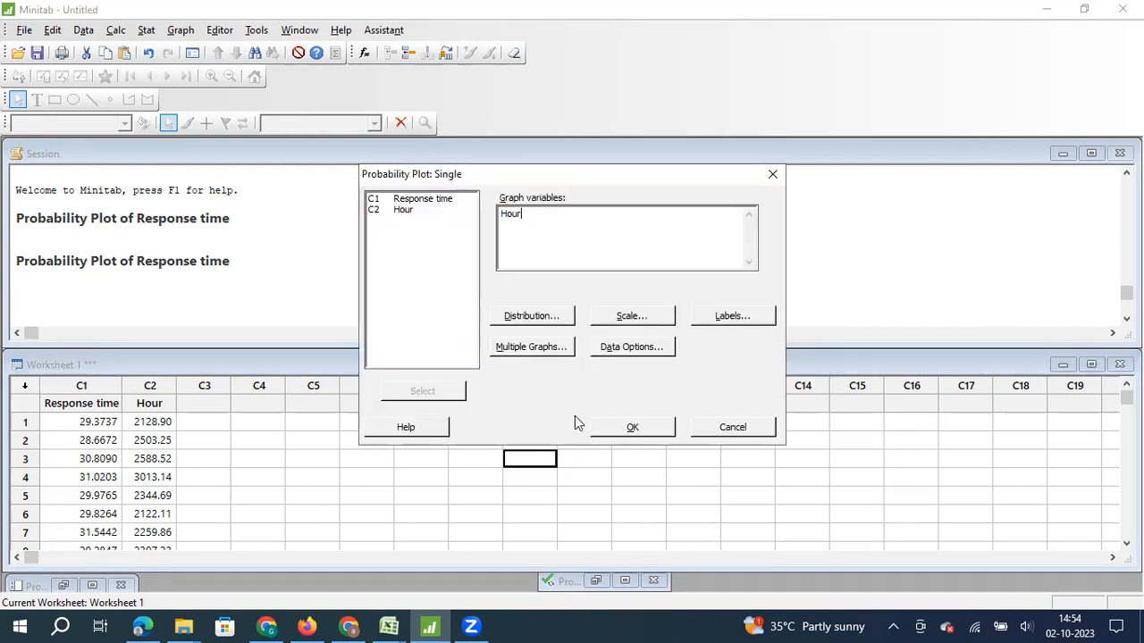
click(531, 316)
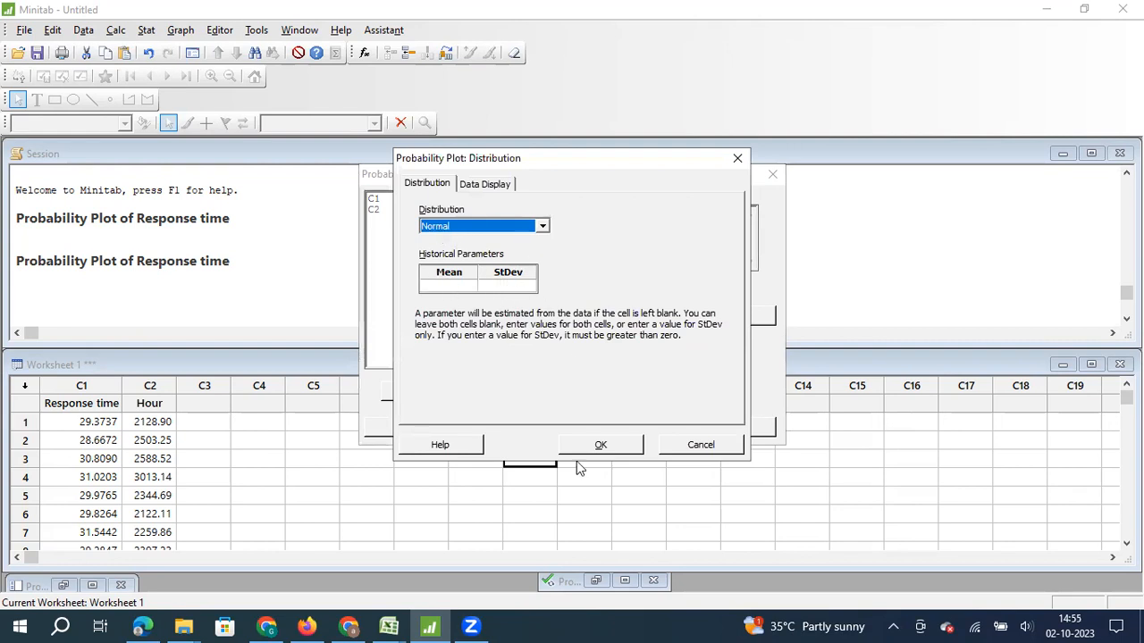
click(600, 445)
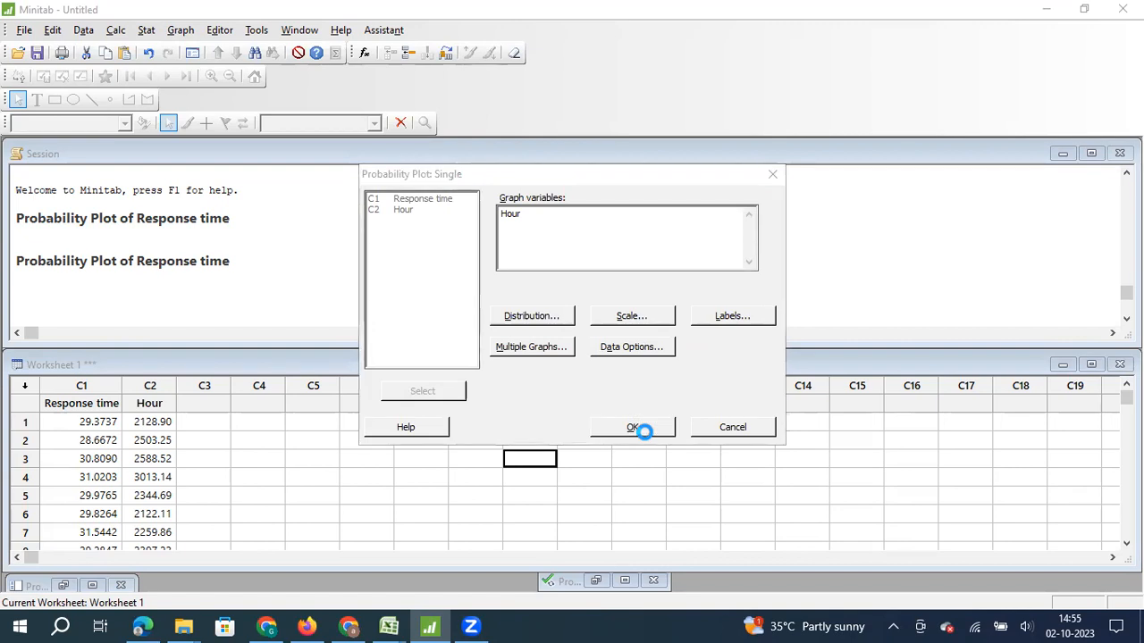
click(632, 427)
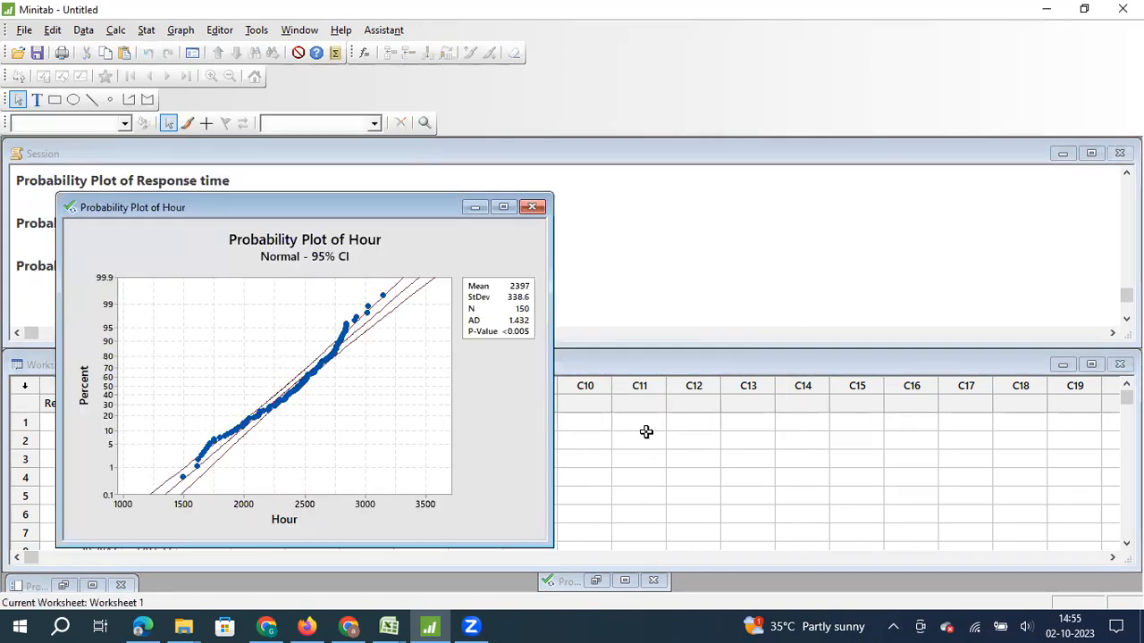
mouse_move(534, 362)
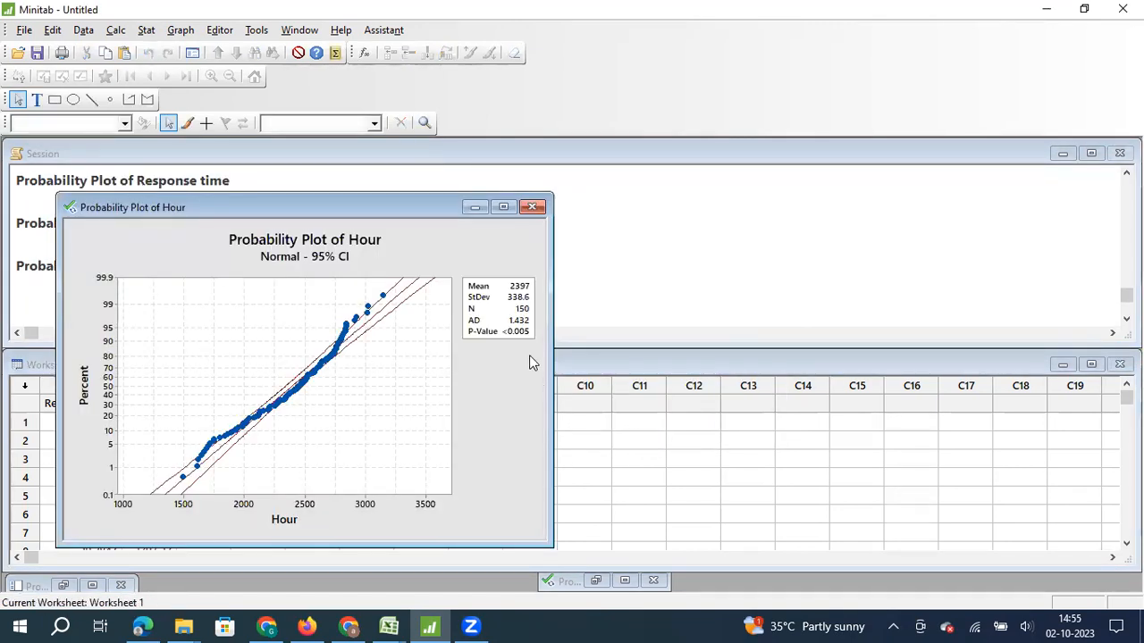
mouse_move(527, 373)
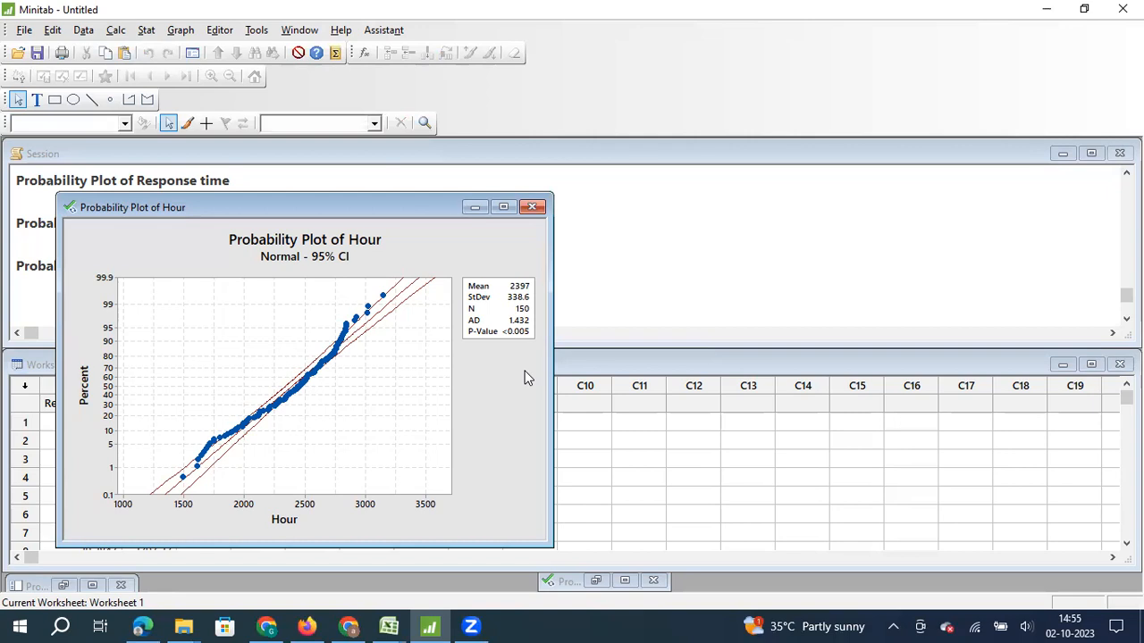
mouse_move(456, 274)
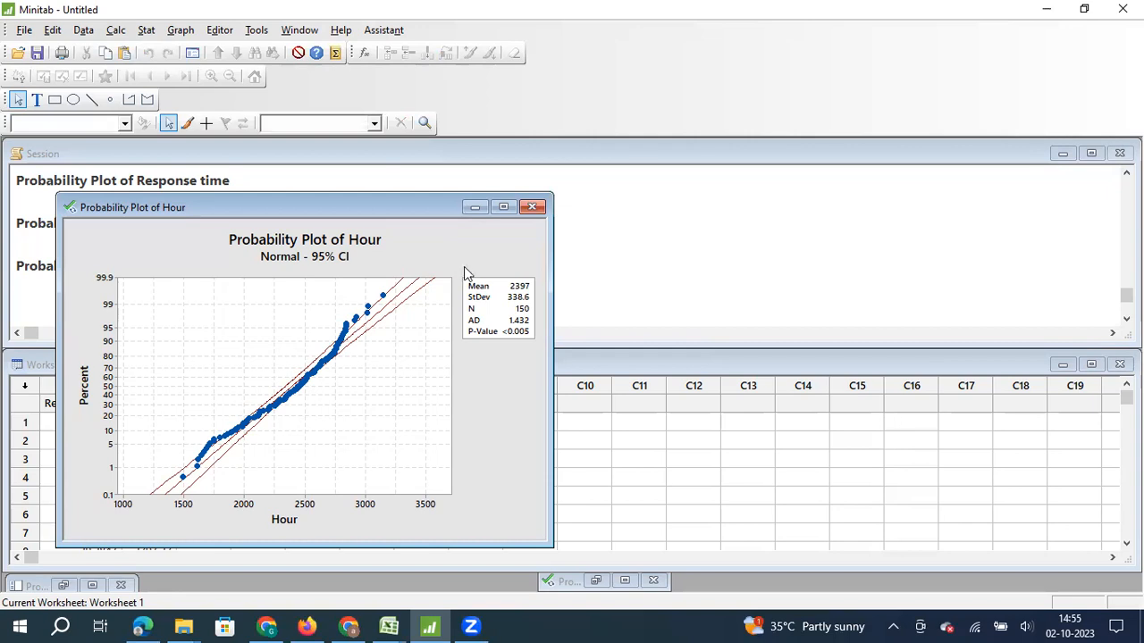
mouse_move(594, 435)
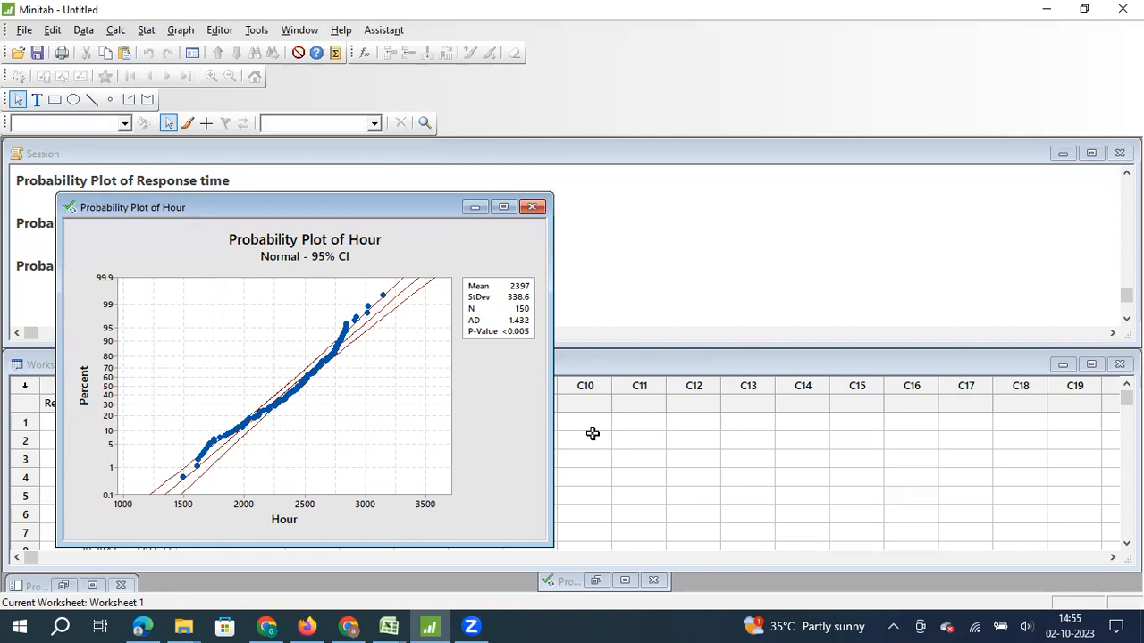
mouse_move(589, 432)
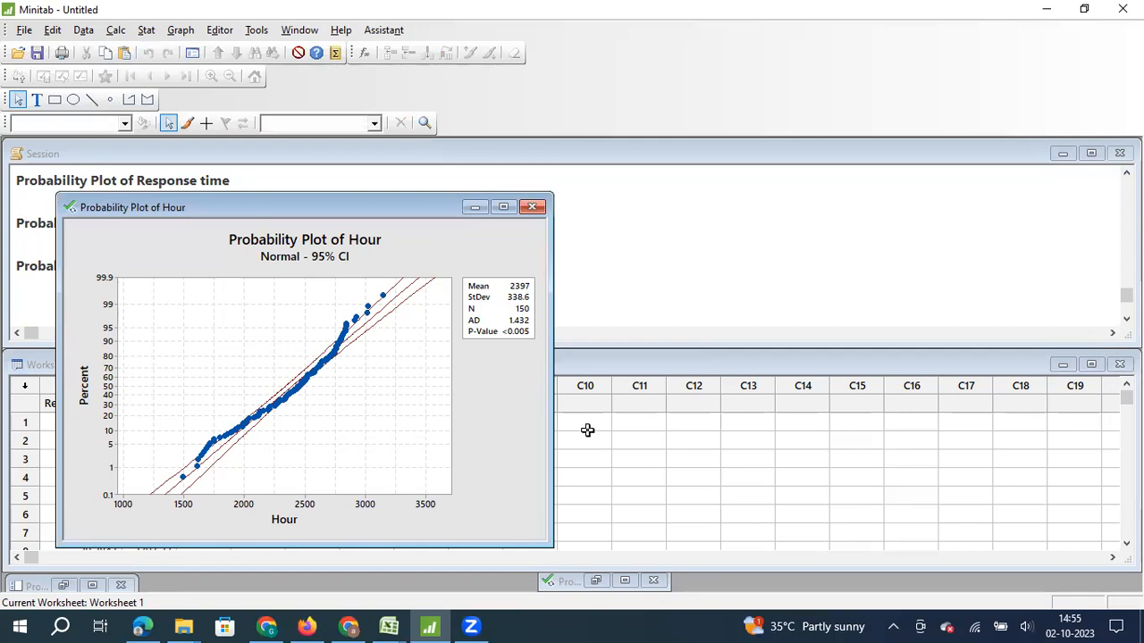
mouse_move(585, 428)
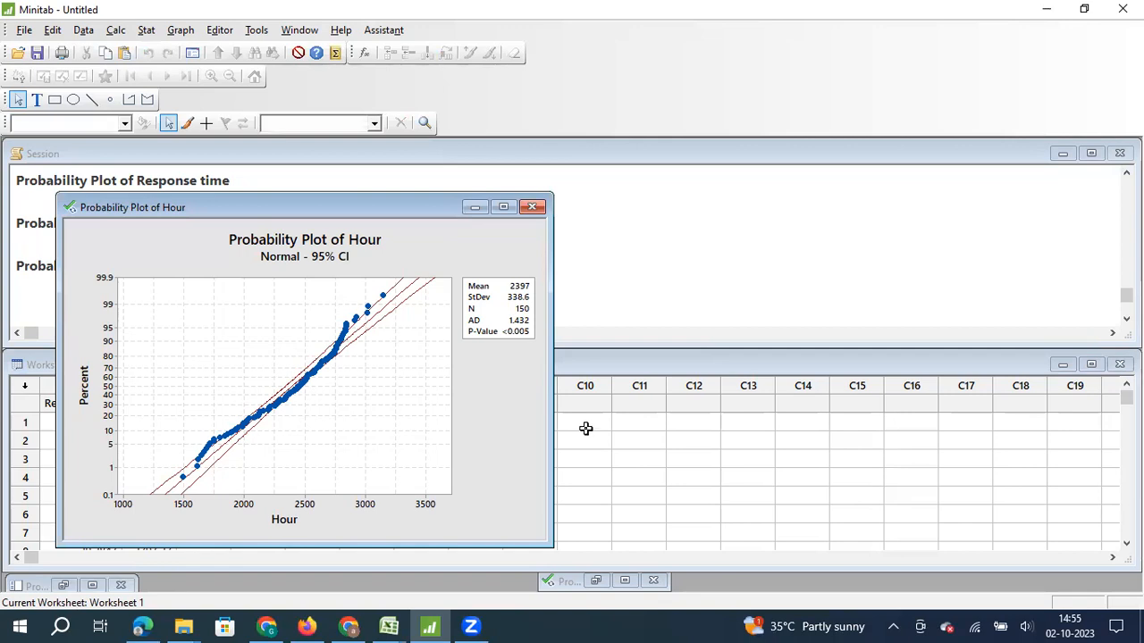
mouse_move(583, 434)
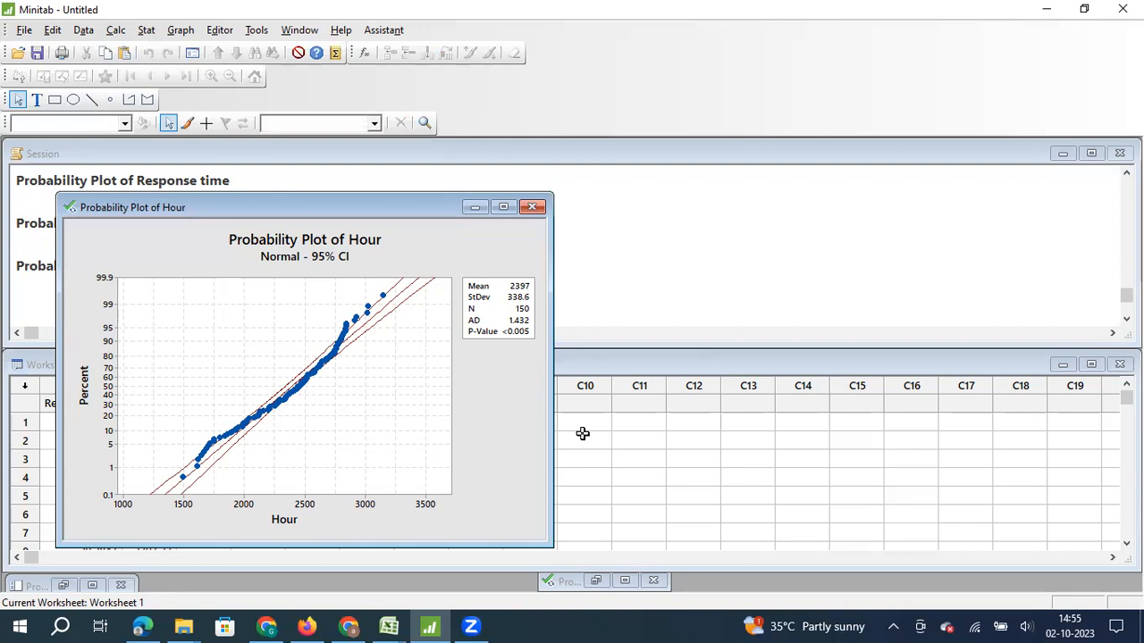
mouse_move(568, 427)
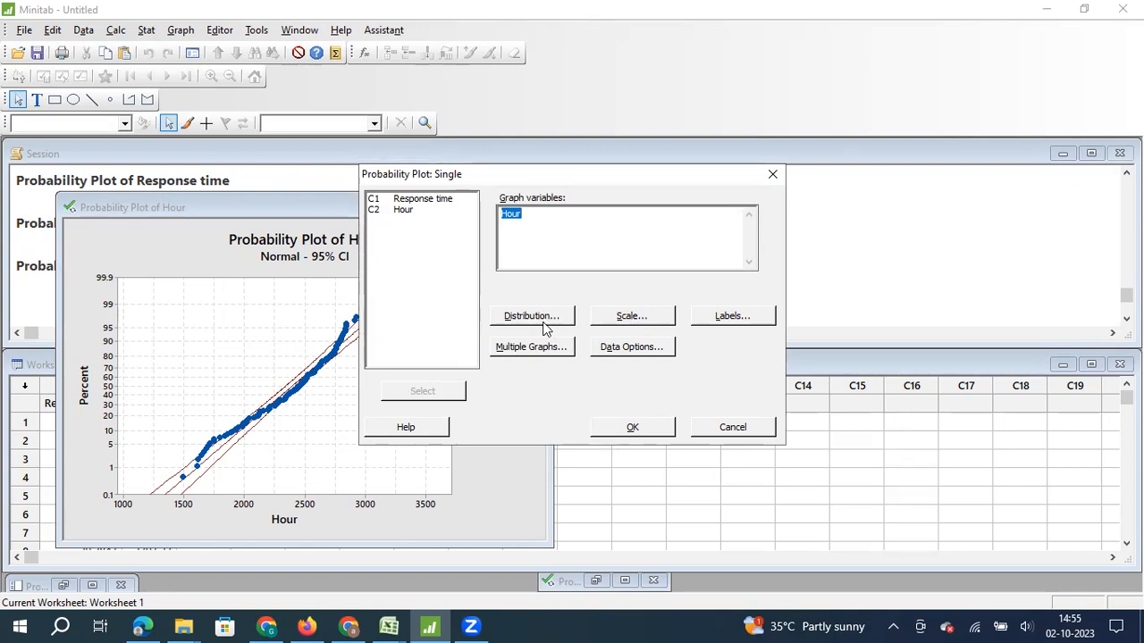
Switch the Hour probability plot's distribution from Normal to Weibull
click(530, 316)
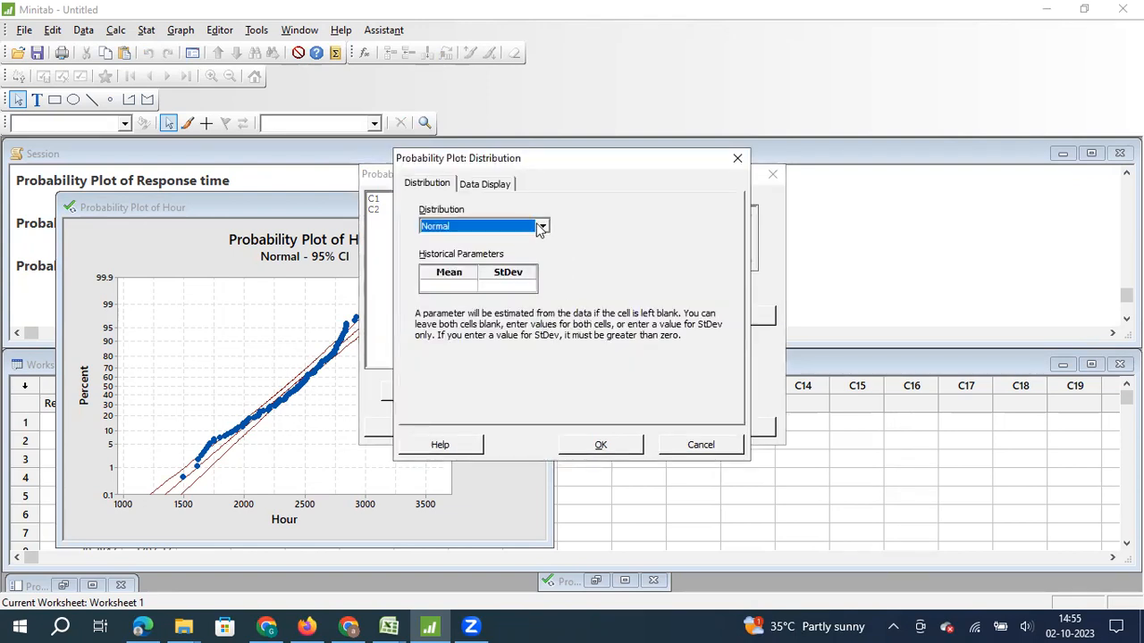
click(541, 226)
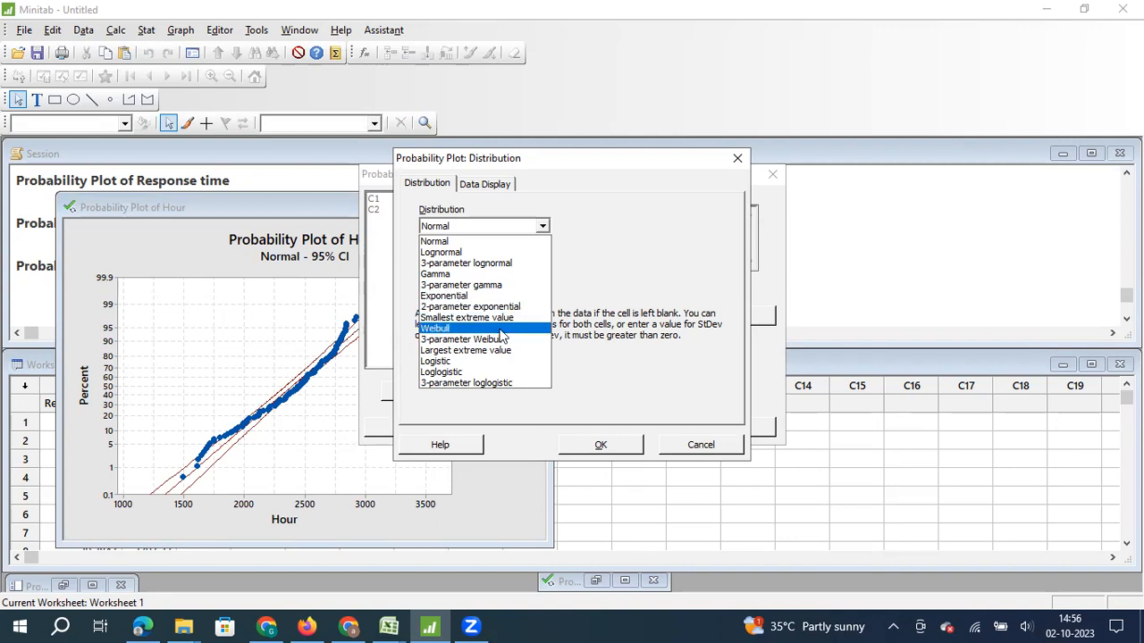
click(434, 328)
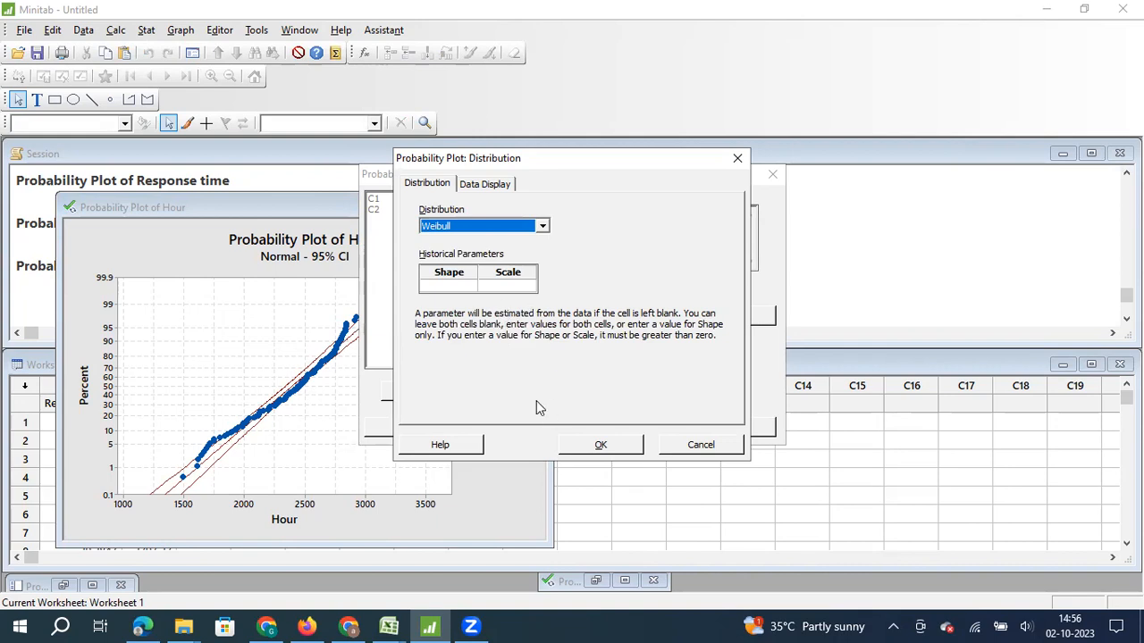
click(600, 444)
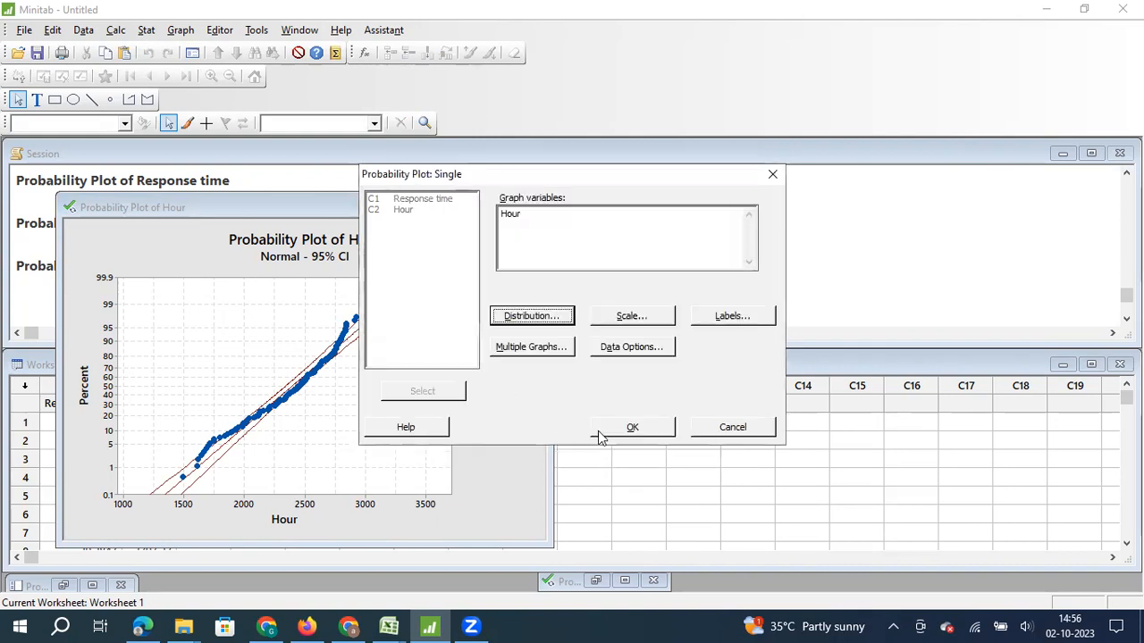
click(632, 426)
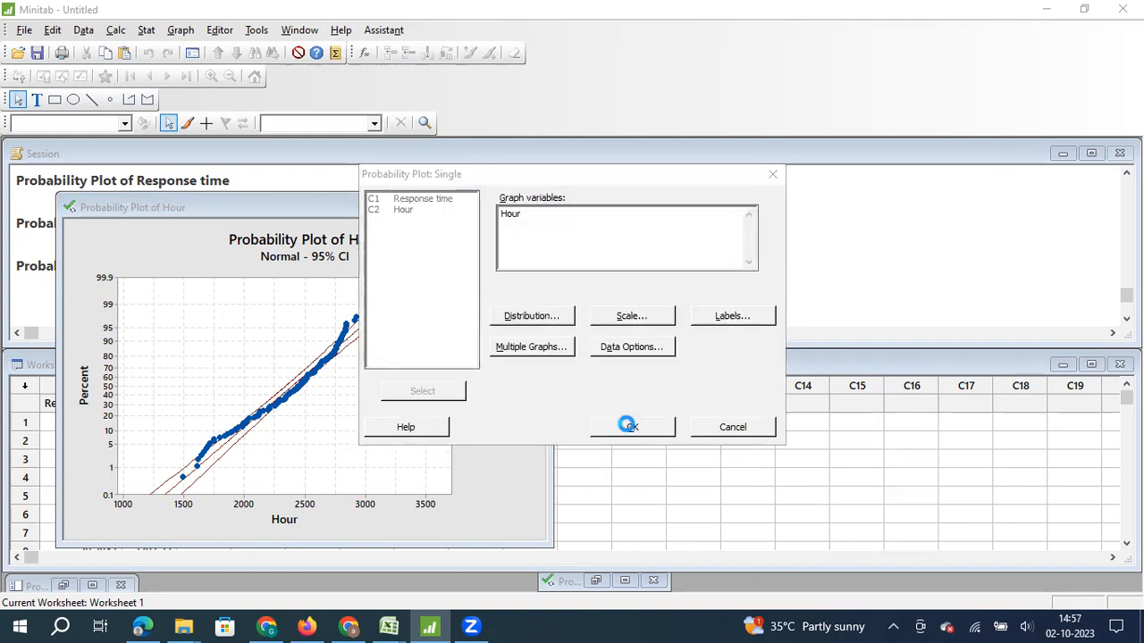
Generate the Weibull plot of Hour: shape 8.596, scale 2538, P-value >0.250
click(629, 427)
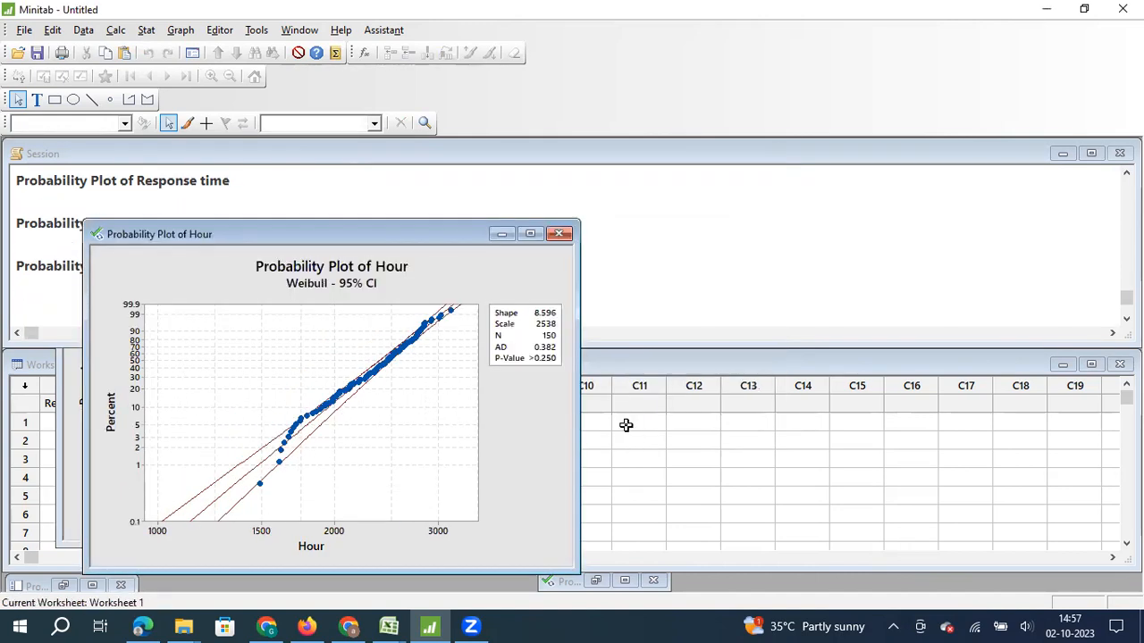
mouse_move(579, 339)
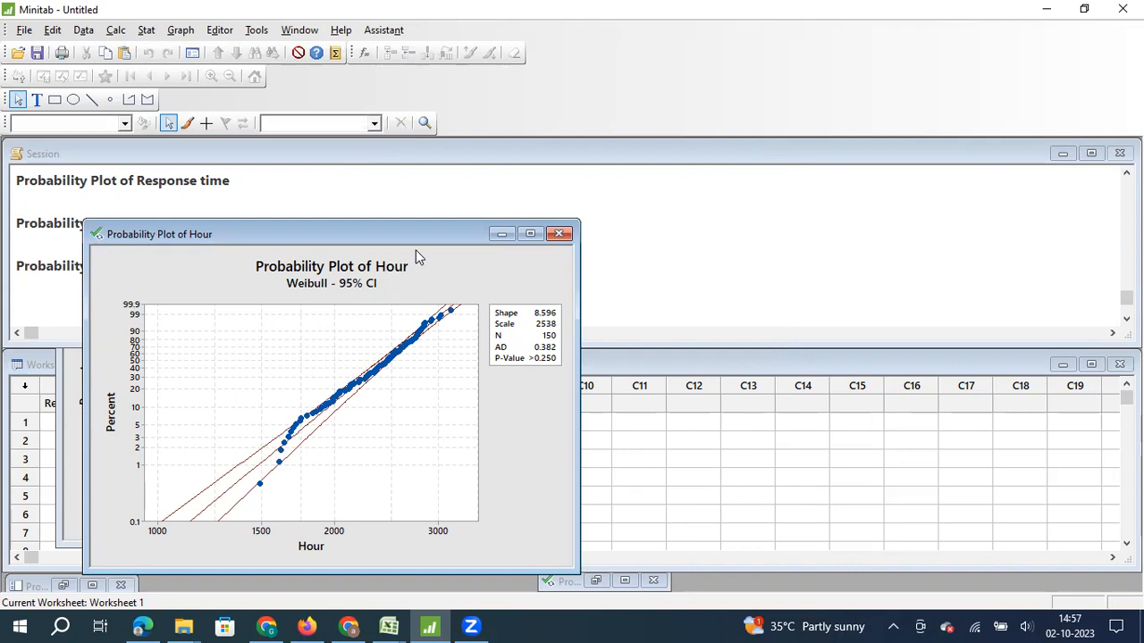
mouse_move(543, 386)
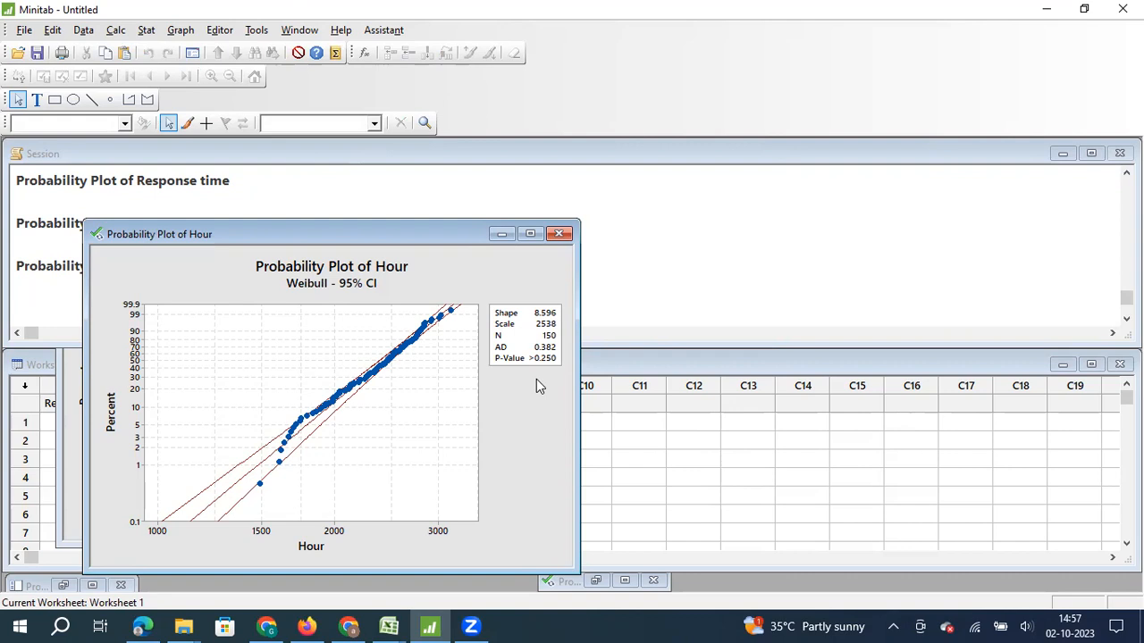
mouse_move(534, 384)
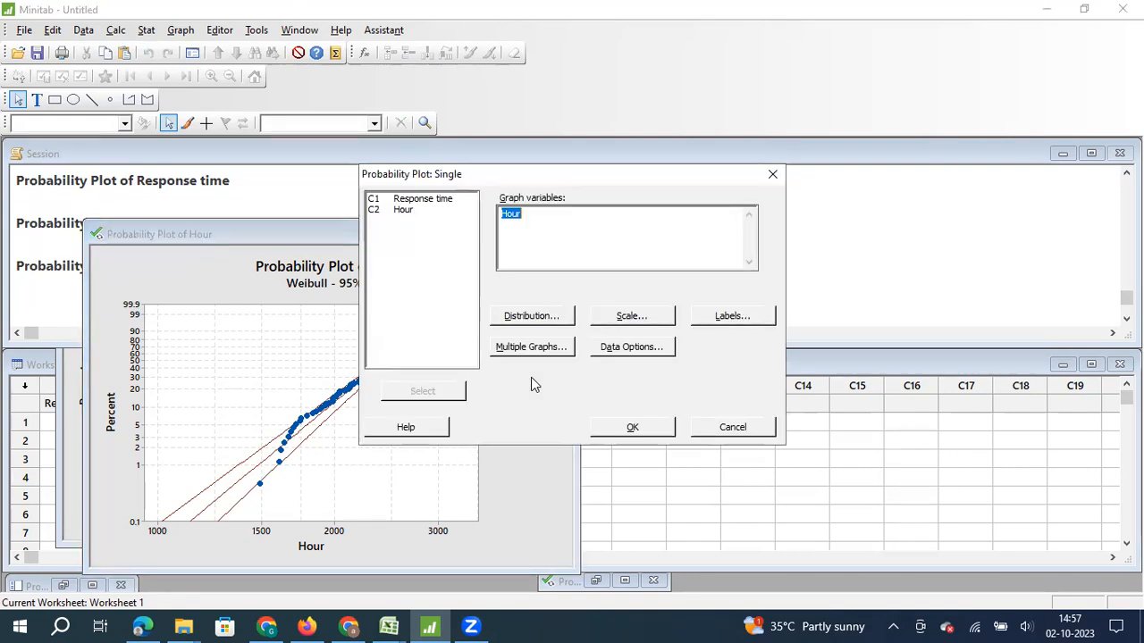
click(531, 316)
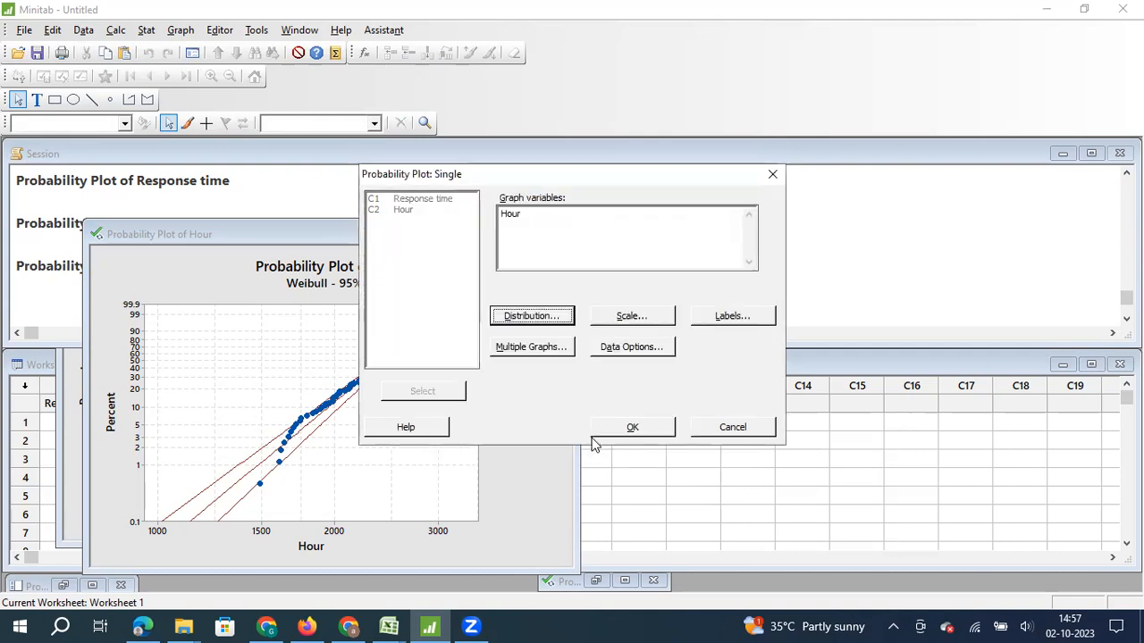
mouse_move(632, 429)
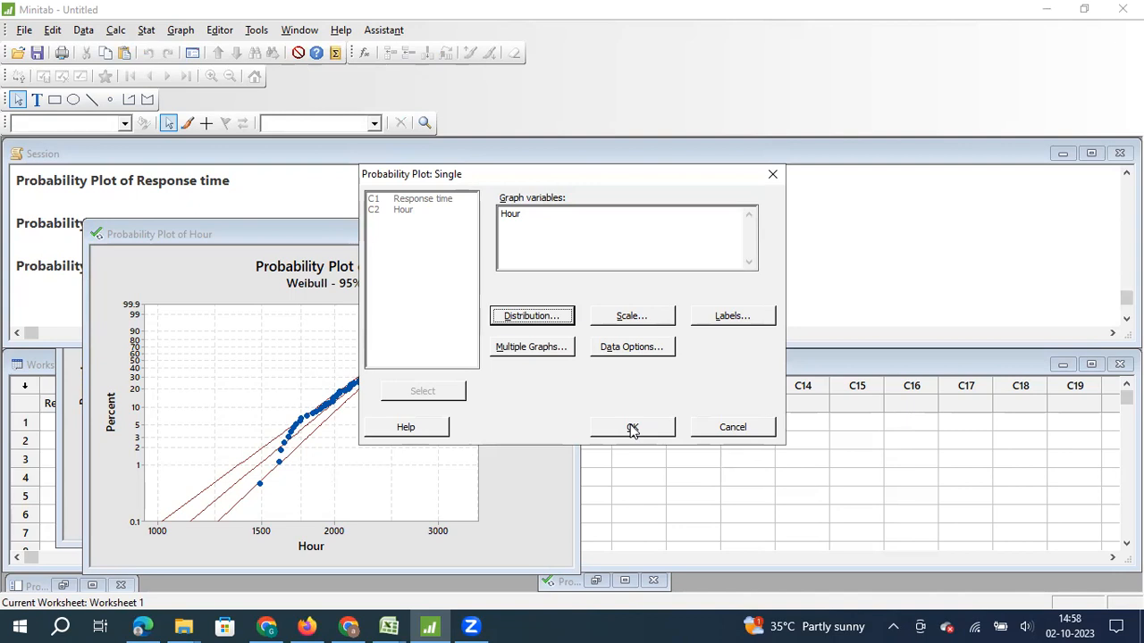
mouse_move(853, 334)
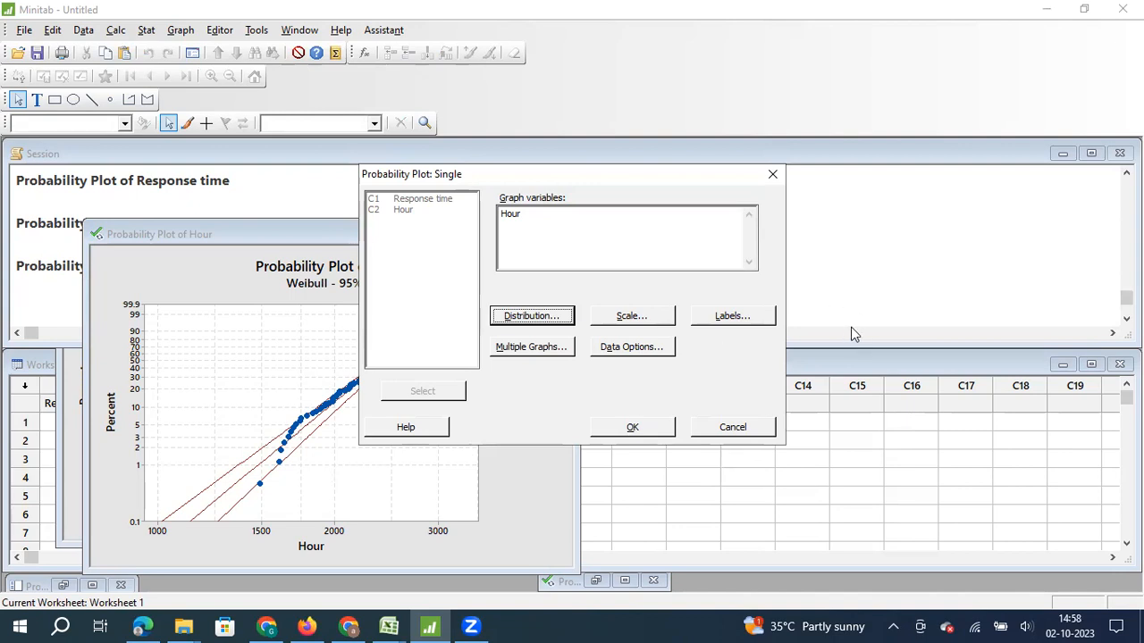